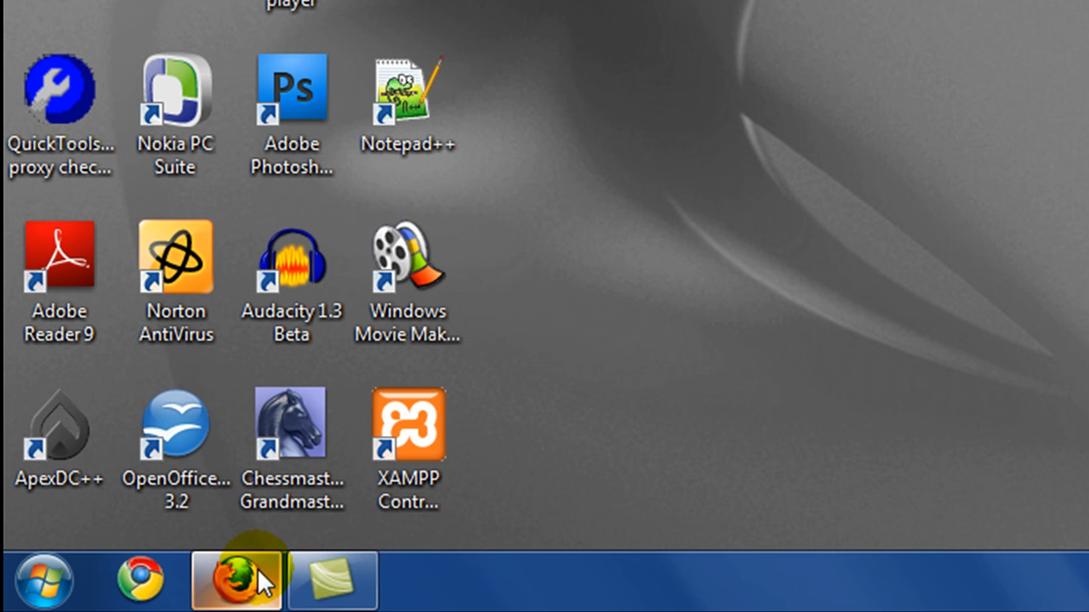
- Launch Firefox from the taskbar and browse to eclipse.org
left_click(235, 582)
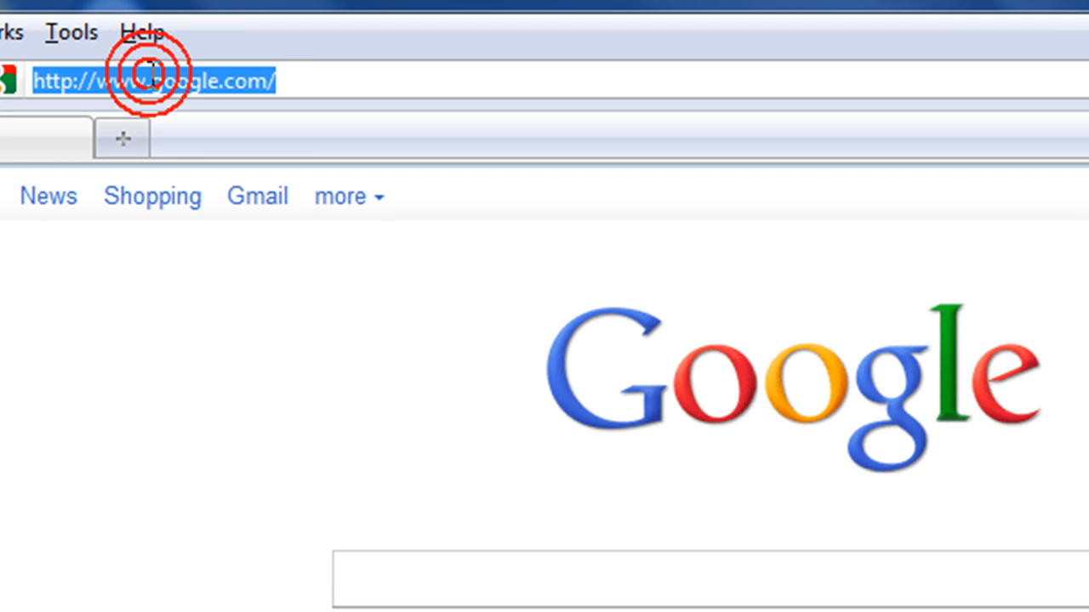
type("e")
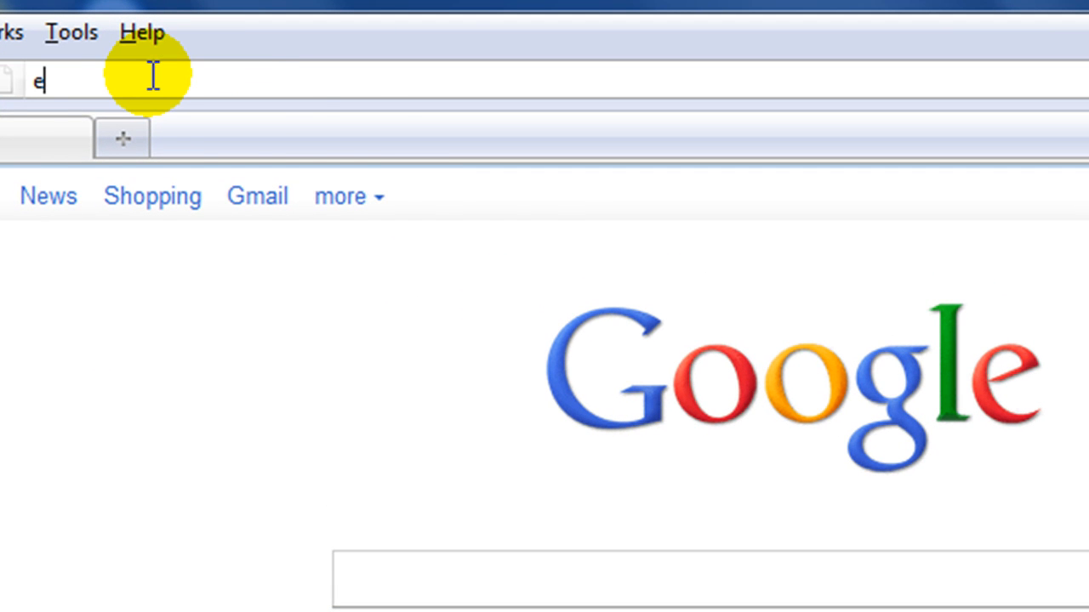
type("clipse.org/")
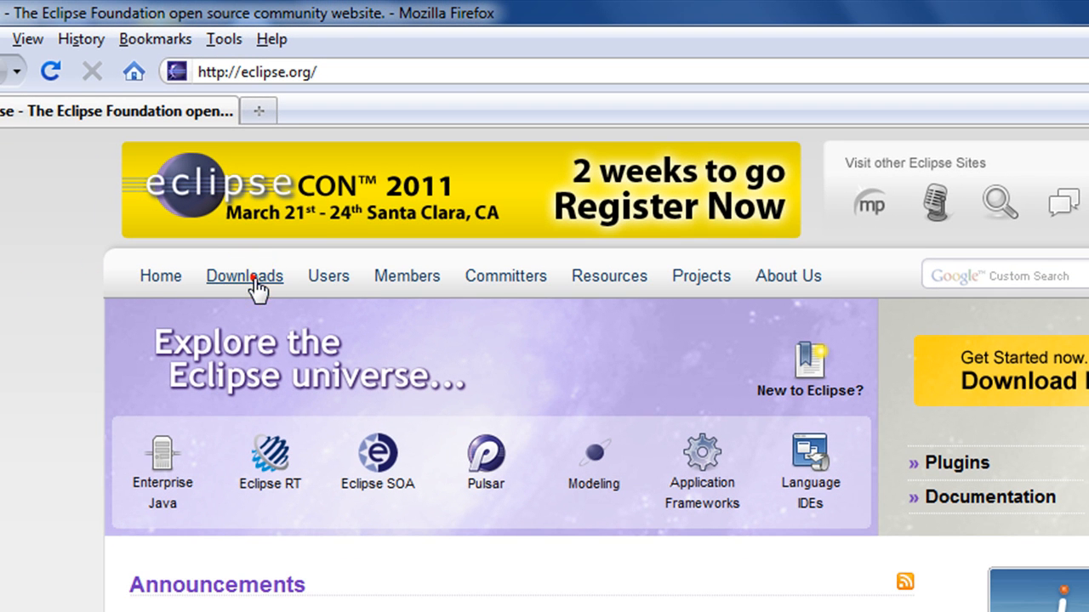
- From the Downloads page, pick Eclipse IDE for Java Developers, Windows 32 Bit
left_click(245, 275)
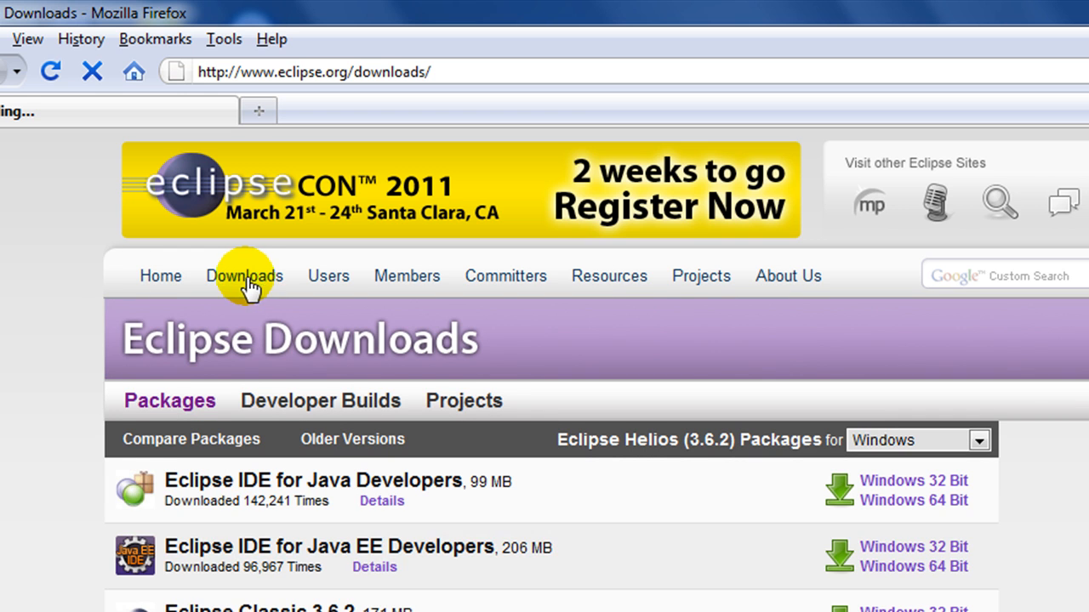
scroll("down", 3)
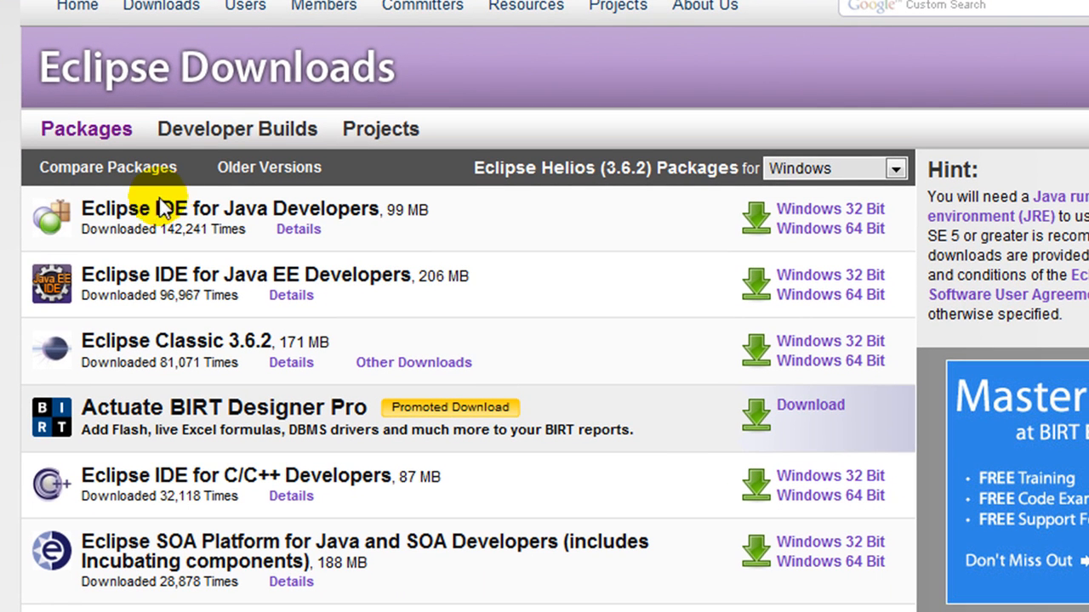
mouse_move(249, 211)
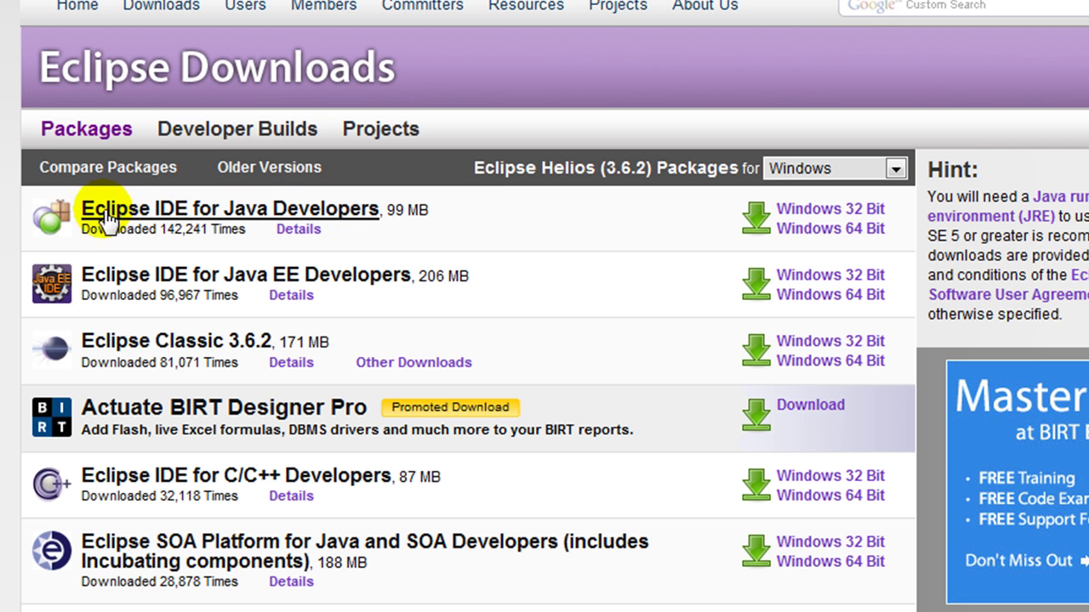
mouse_move(463, 204)
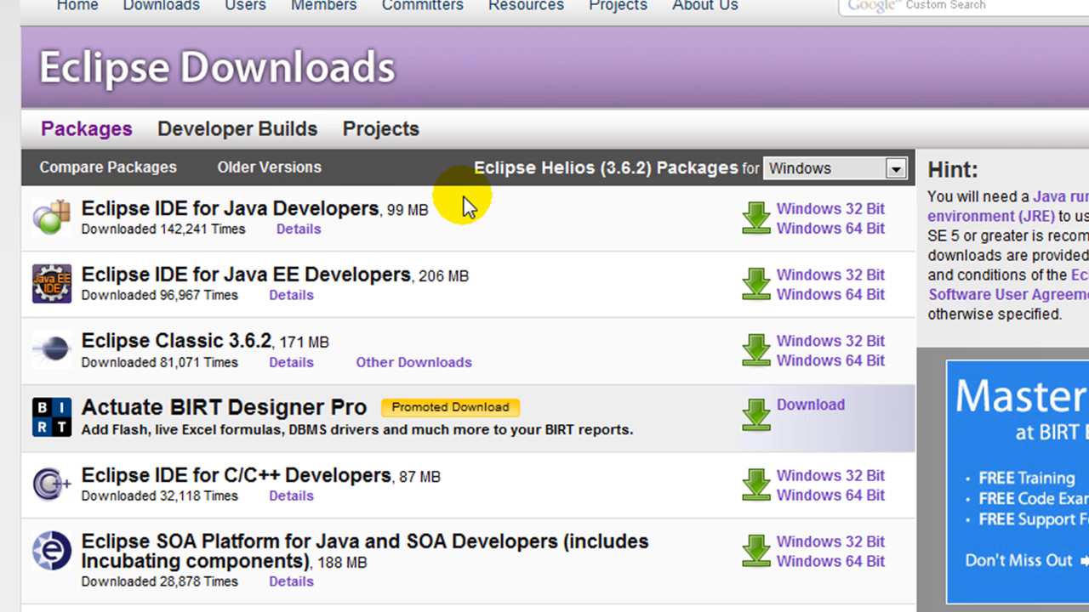
mouse_move(796, 218)
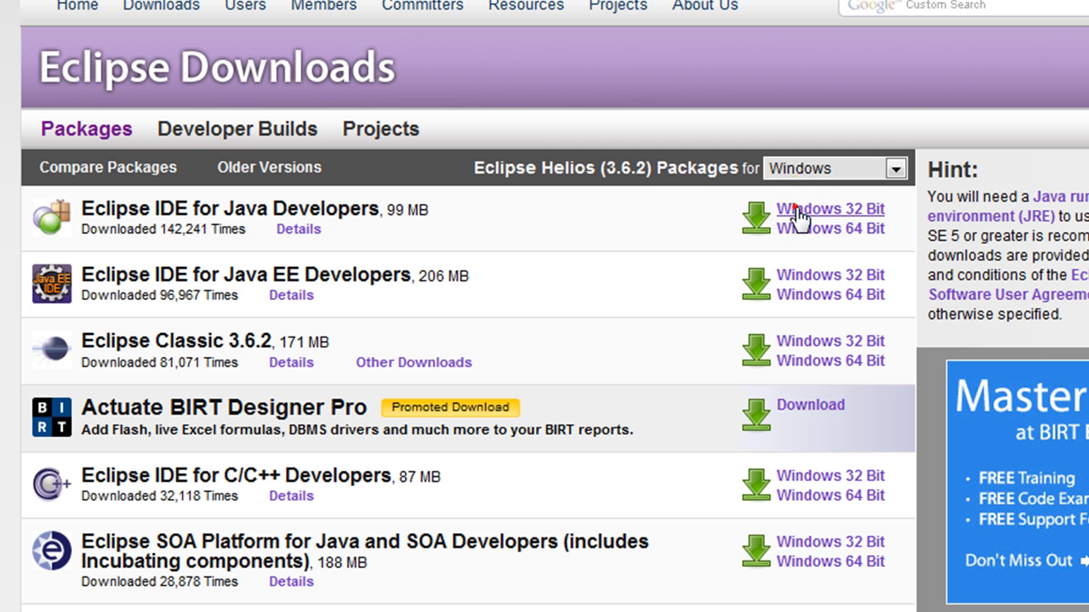
left_click(831, 208)
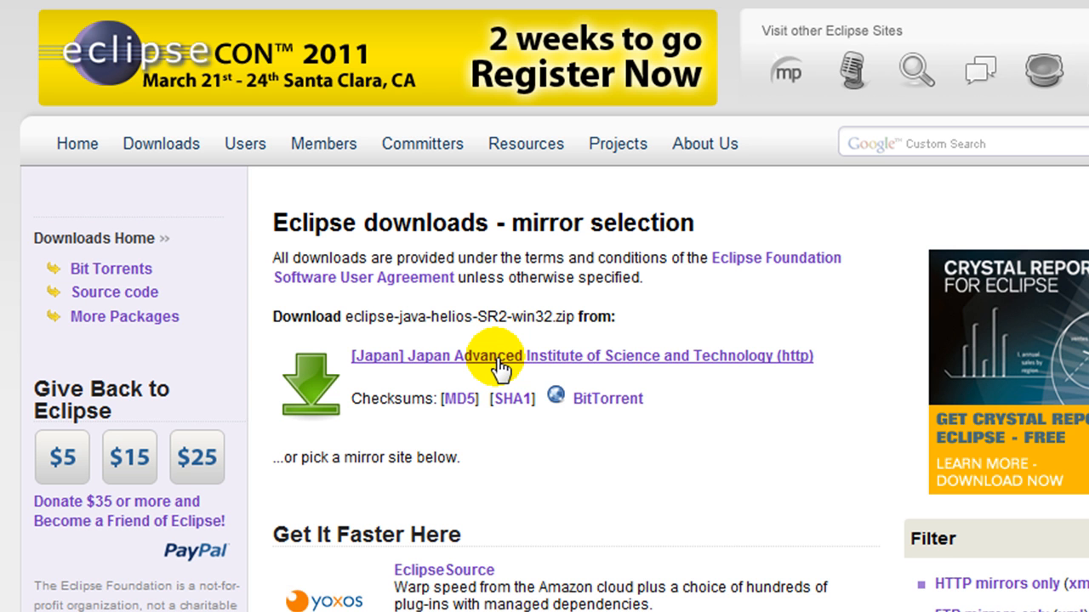
mouse_move(1010, 247)
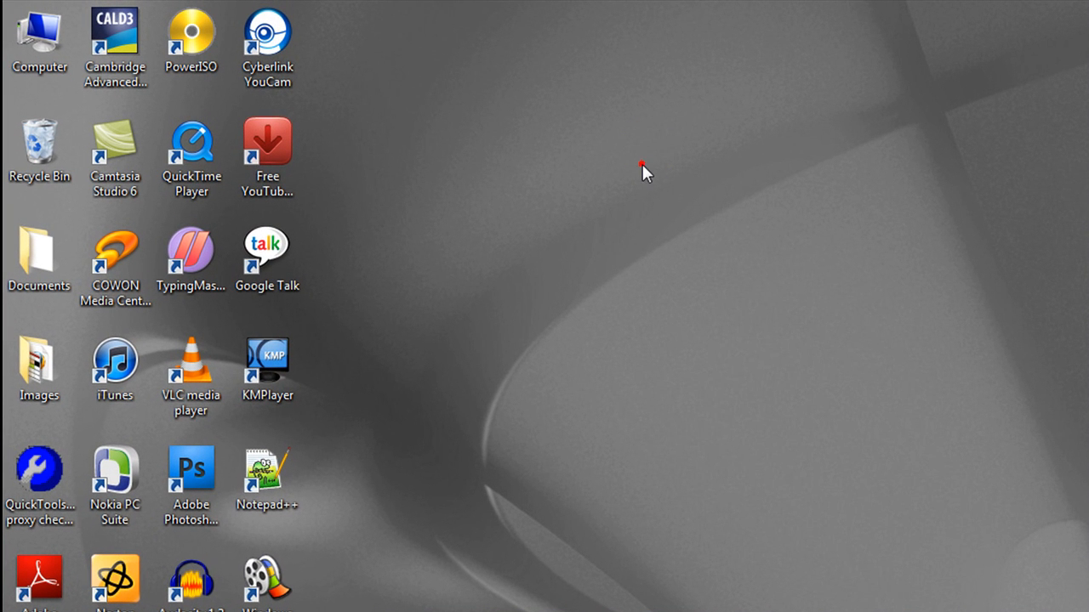
- Browse D:\Program_ Files\Eclipse IDE and launch eclipse.exe
double_click(34, 34)
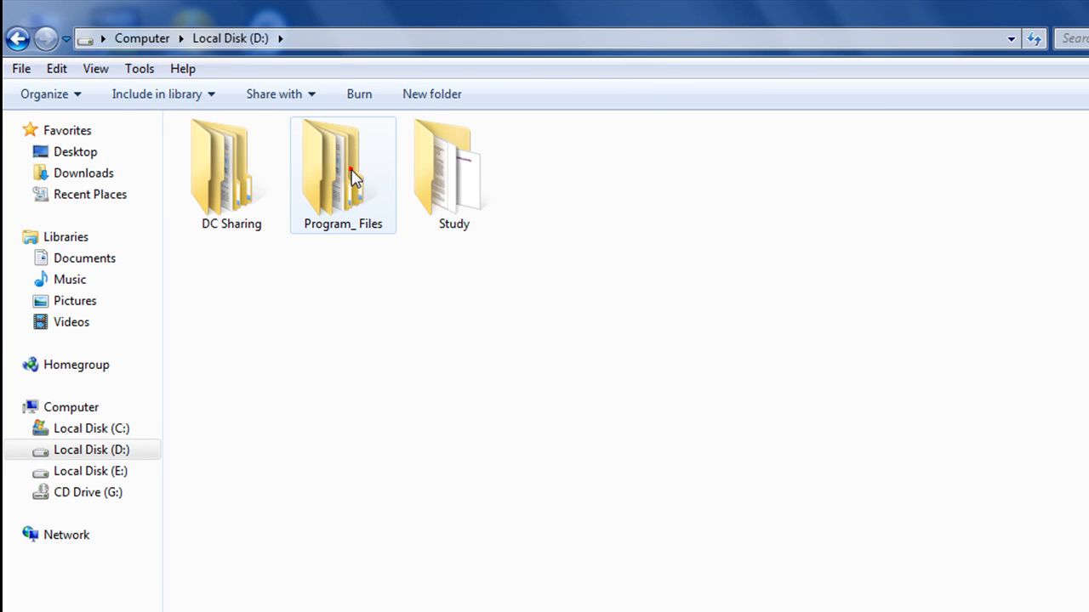
double_click(344, 167)
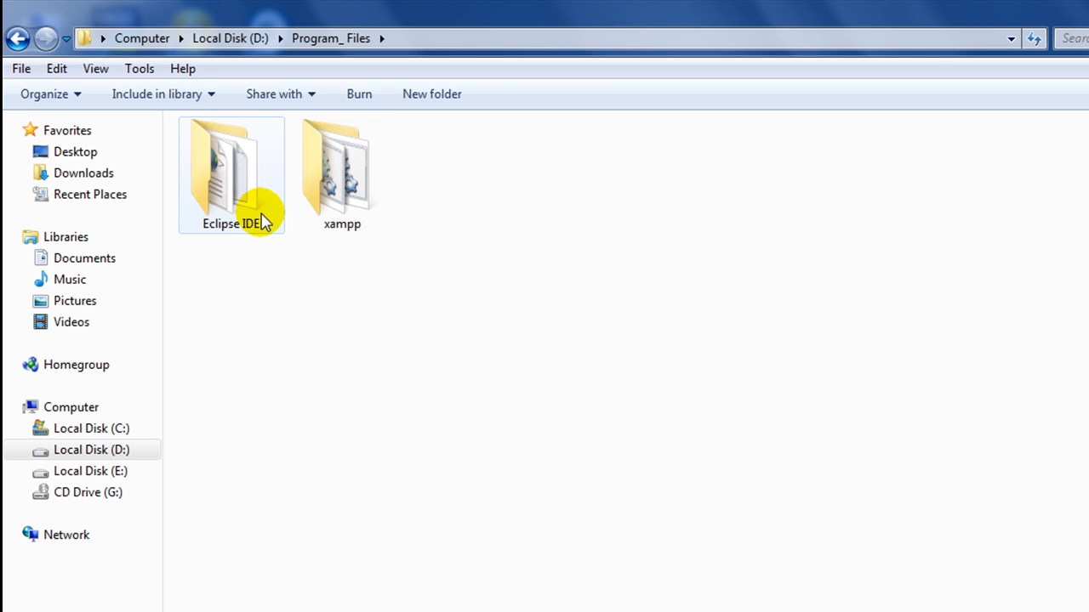
double_click(231, 170)
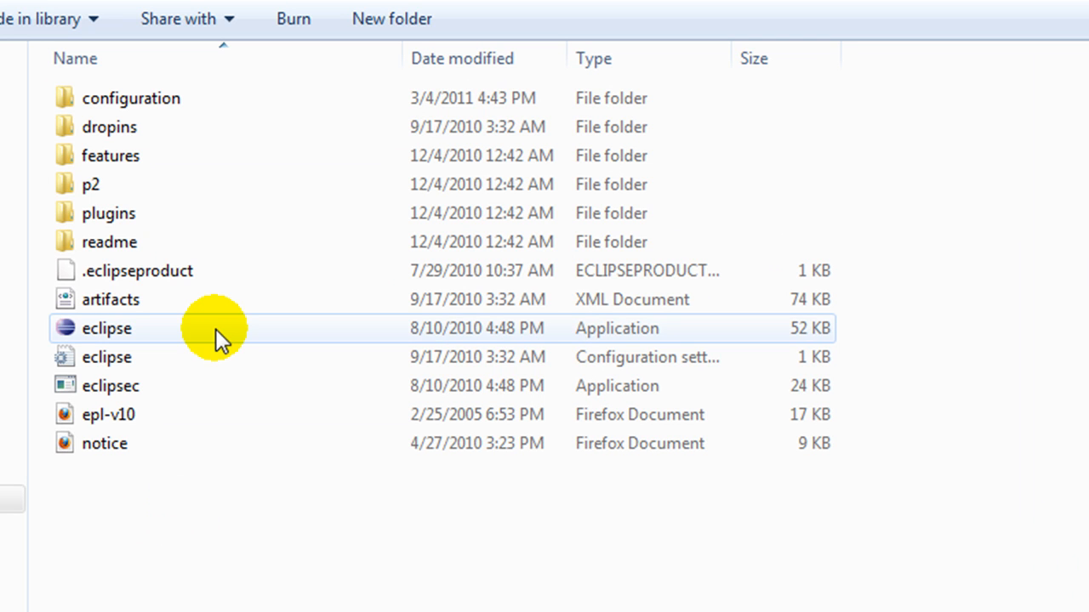
double_click(105, 329)
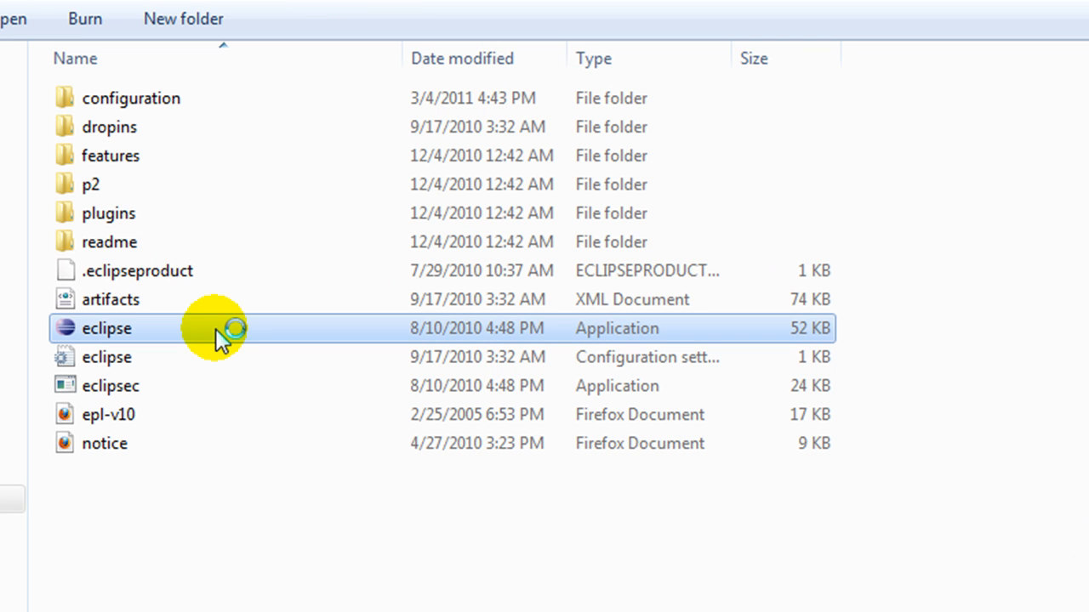
double_click(105, 328)
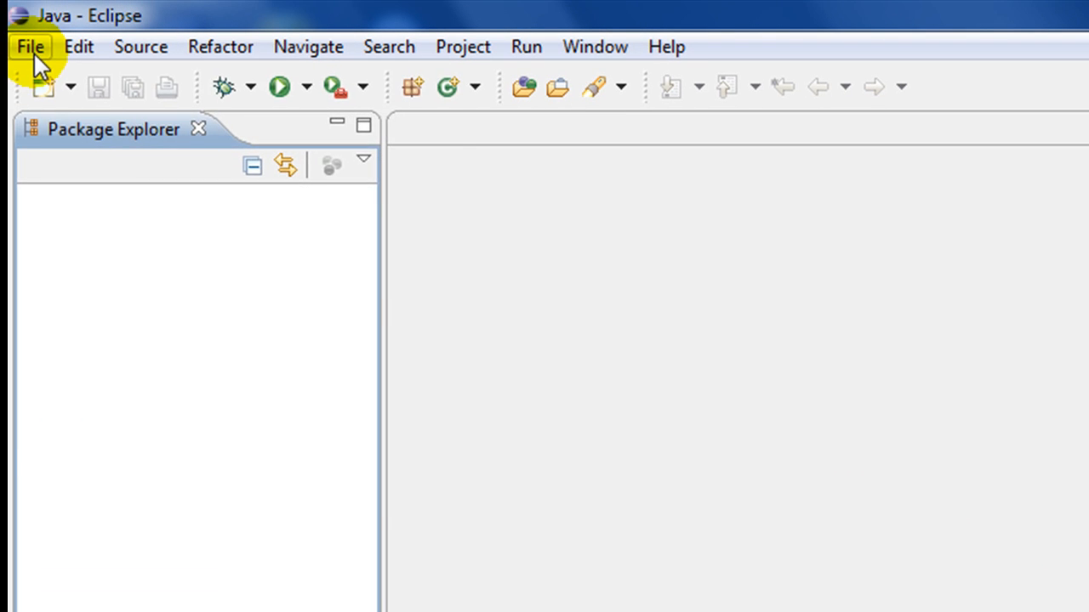
- Create a new Java project named PrimeTuber via File > New > Java Project
left_click(30, 46)
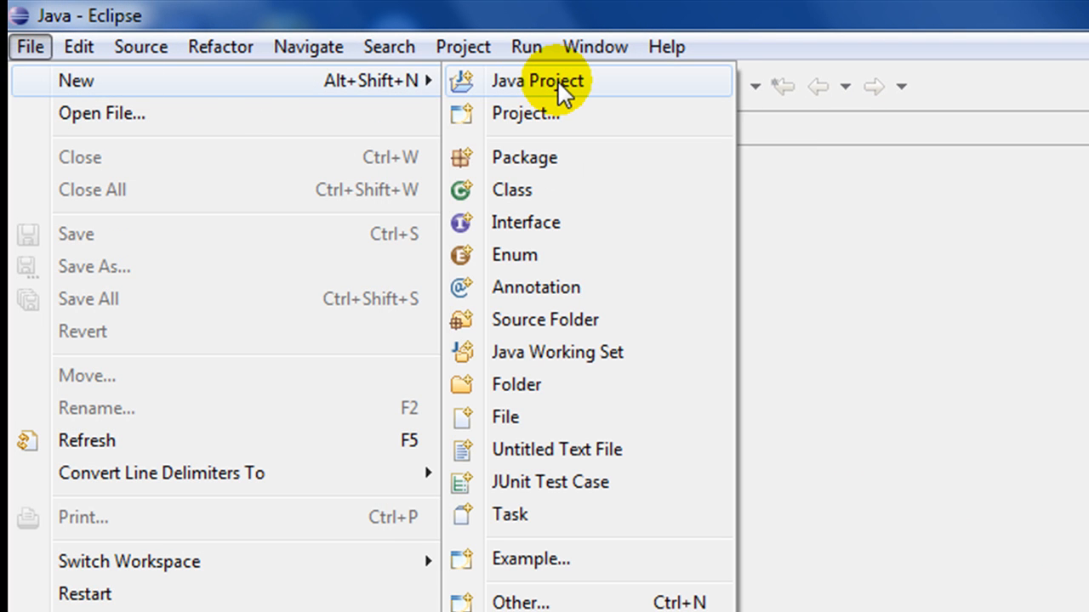
left_click(558, 80)
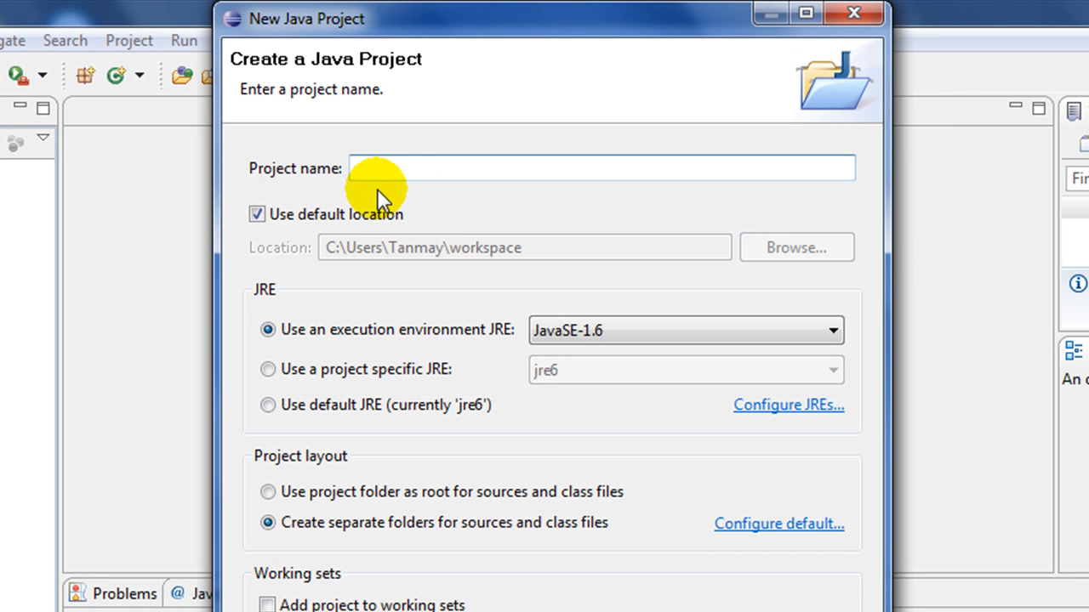
type("Pr")
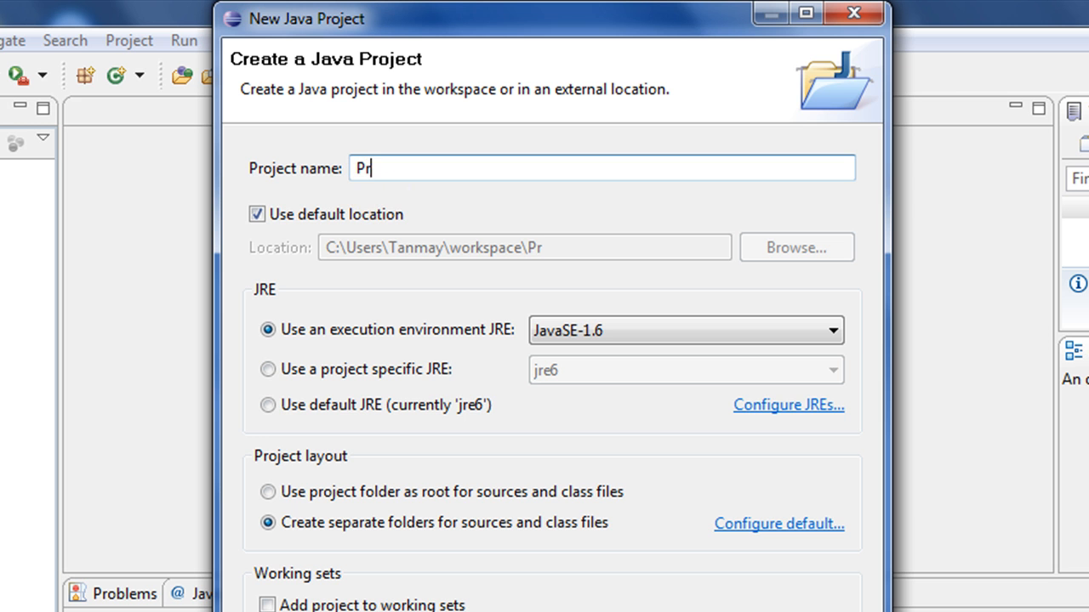
type("imeT")
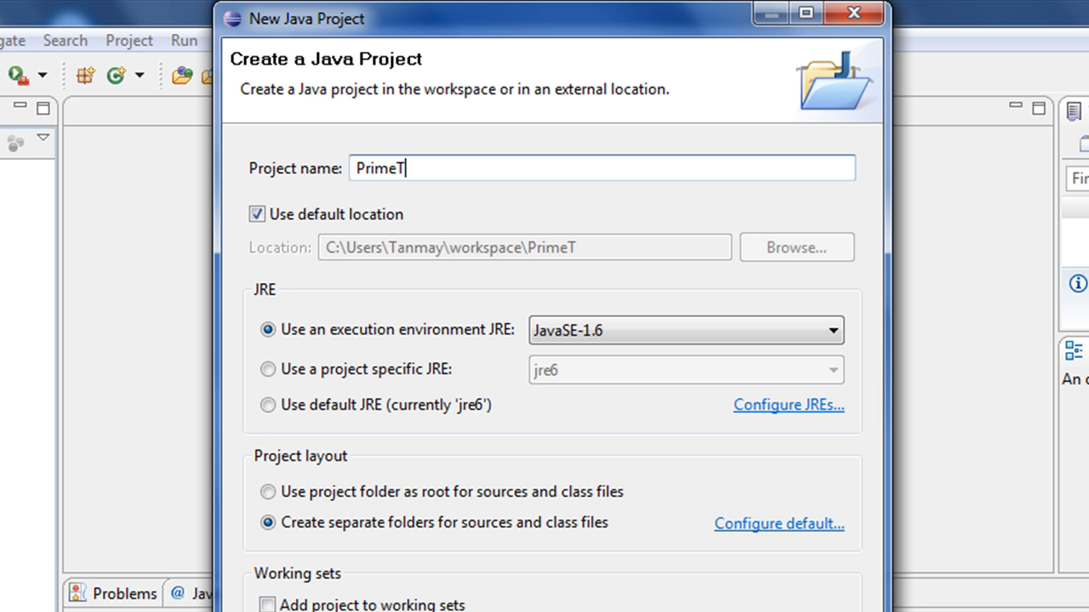
type("uber")
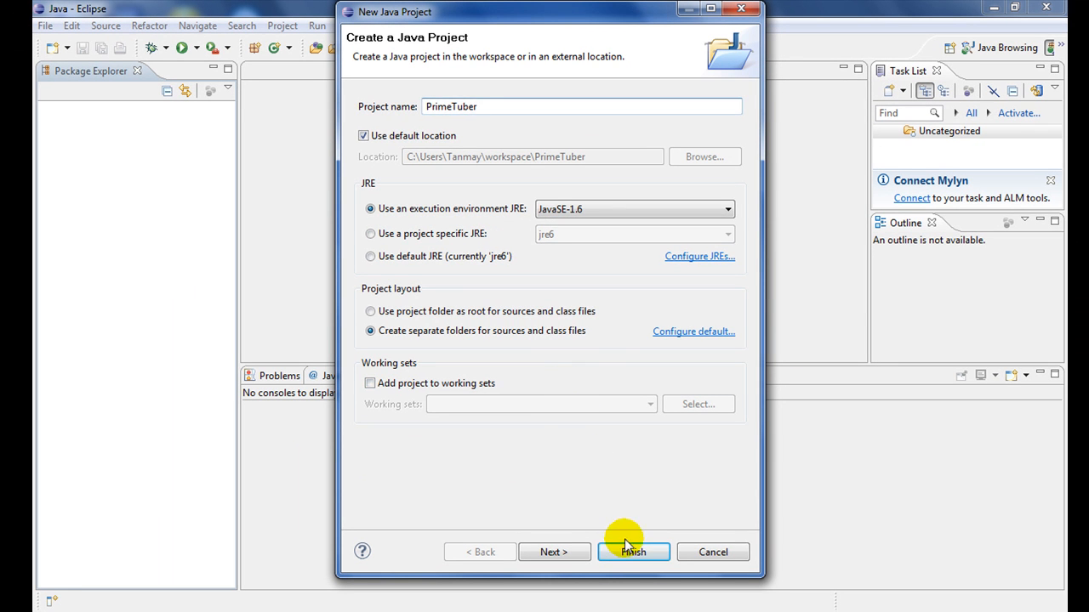
left_click(633, 551)
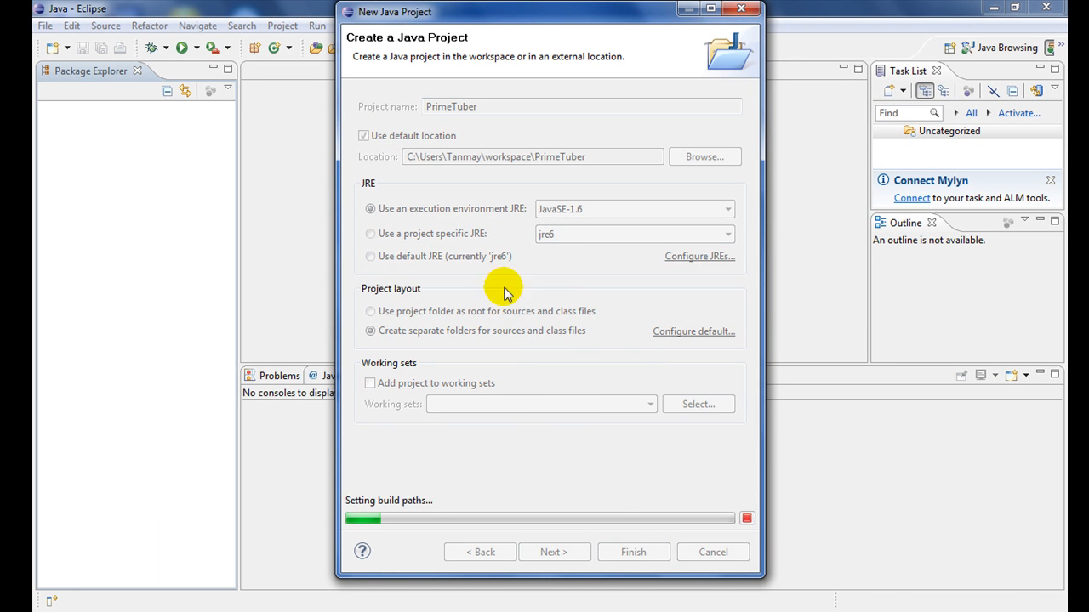
left_click(633, 551)
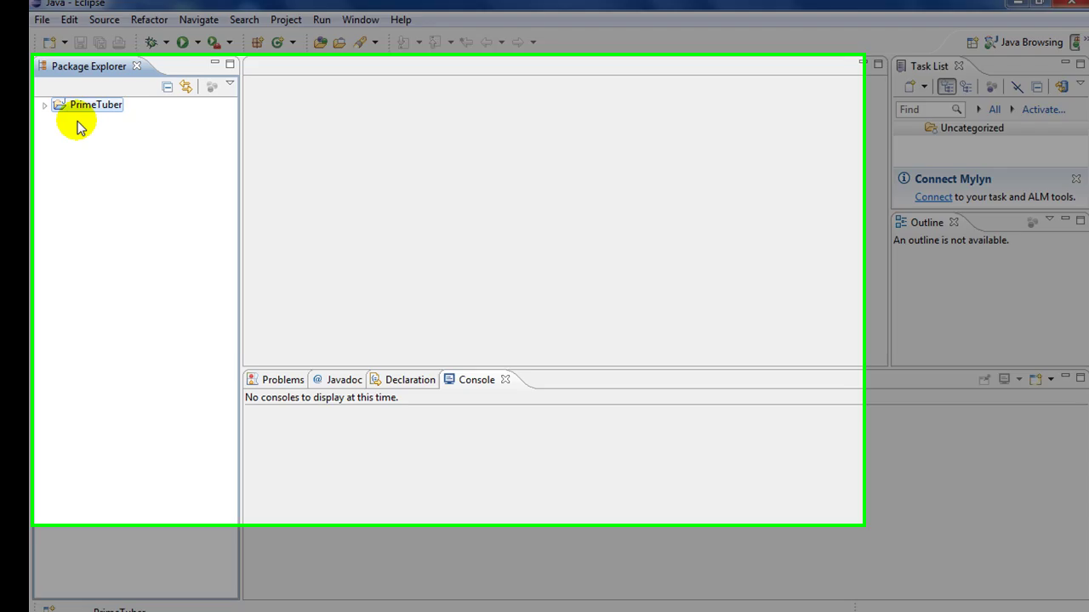
- Start a new Java class from the src folder of PrimeTuber
left_click(45, 106)
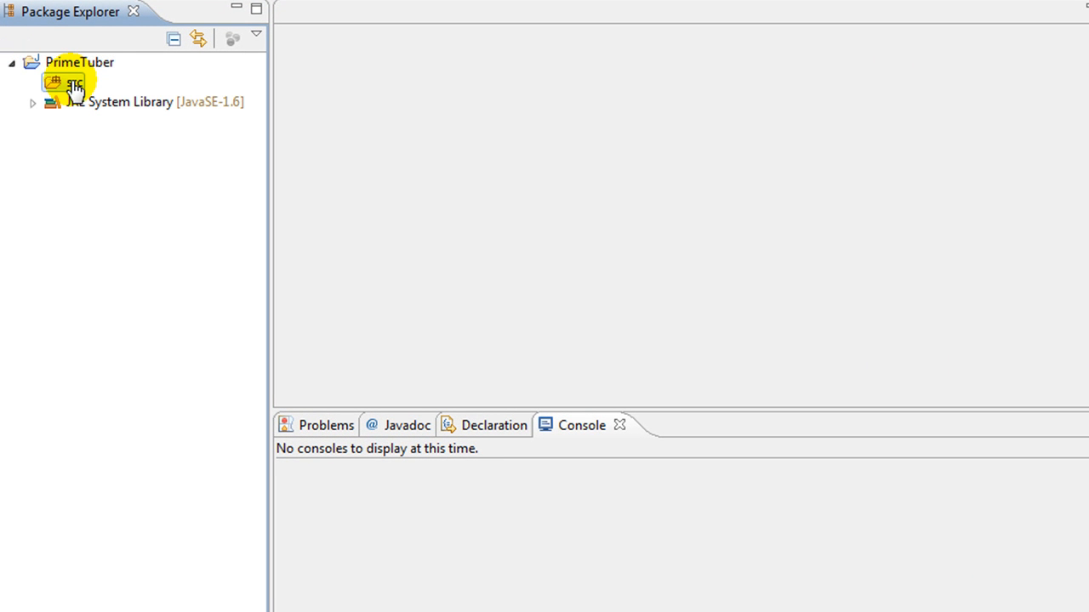
right_click(71, 82)
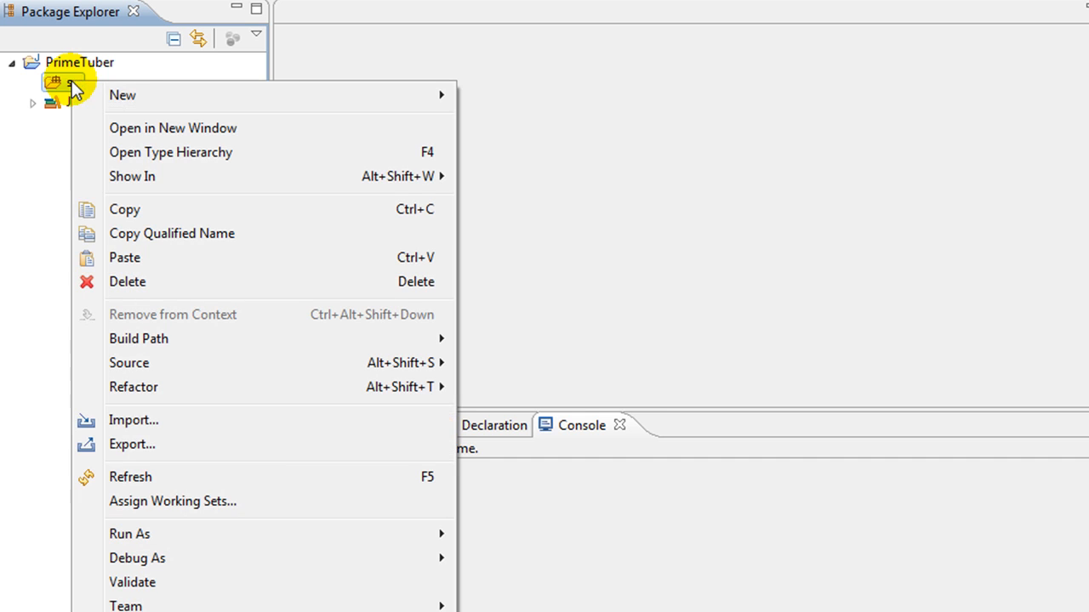
mouse_move(123, 96)
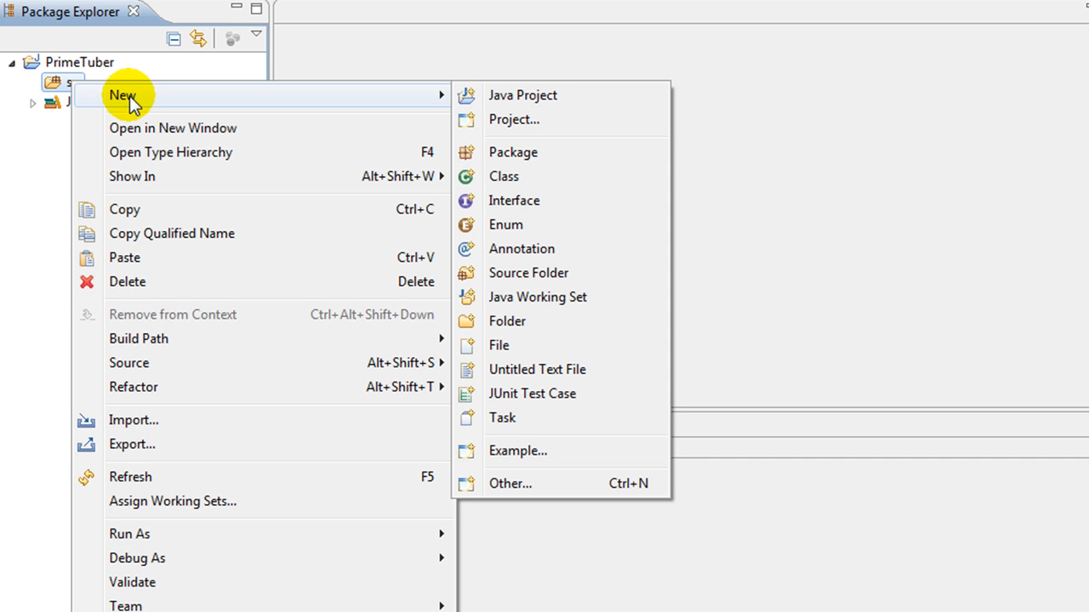
mouse_move(510, 175)
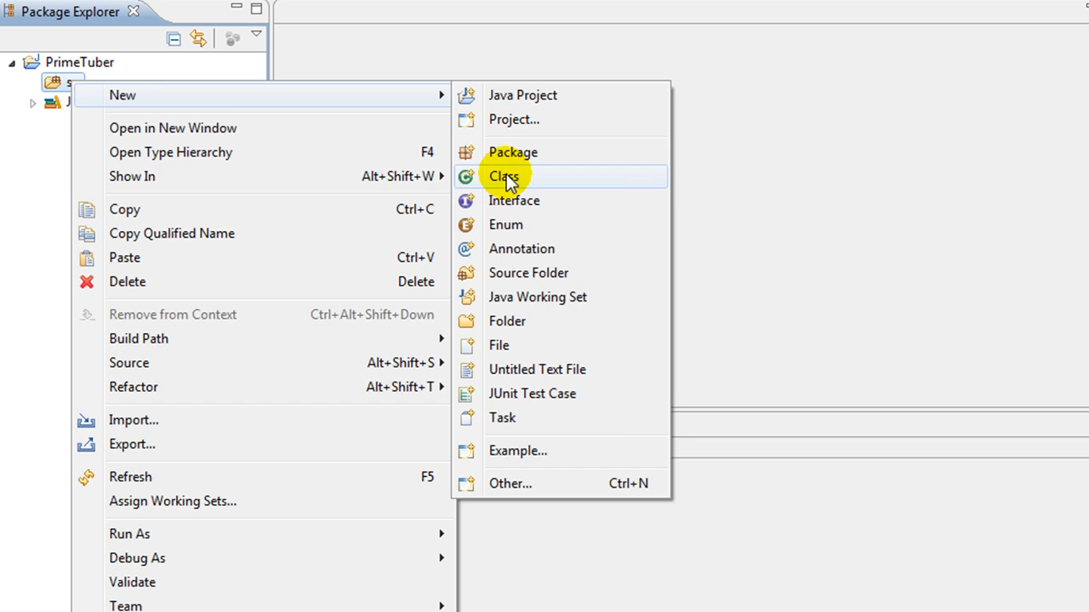
left_click(505, 175)
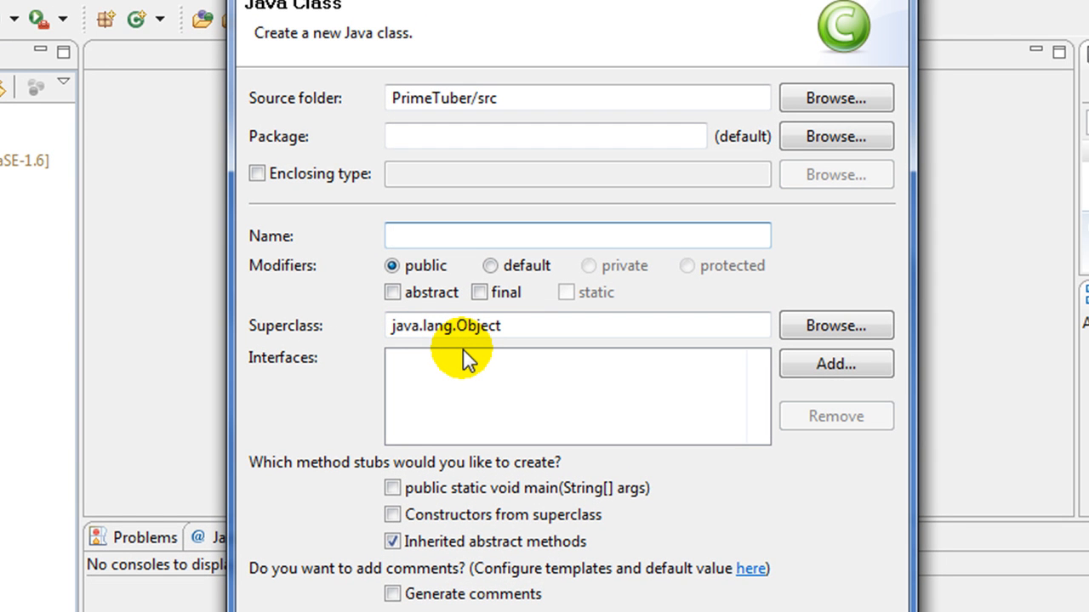
- Name the class apples and finish the New Java Class wizard
type("apples")
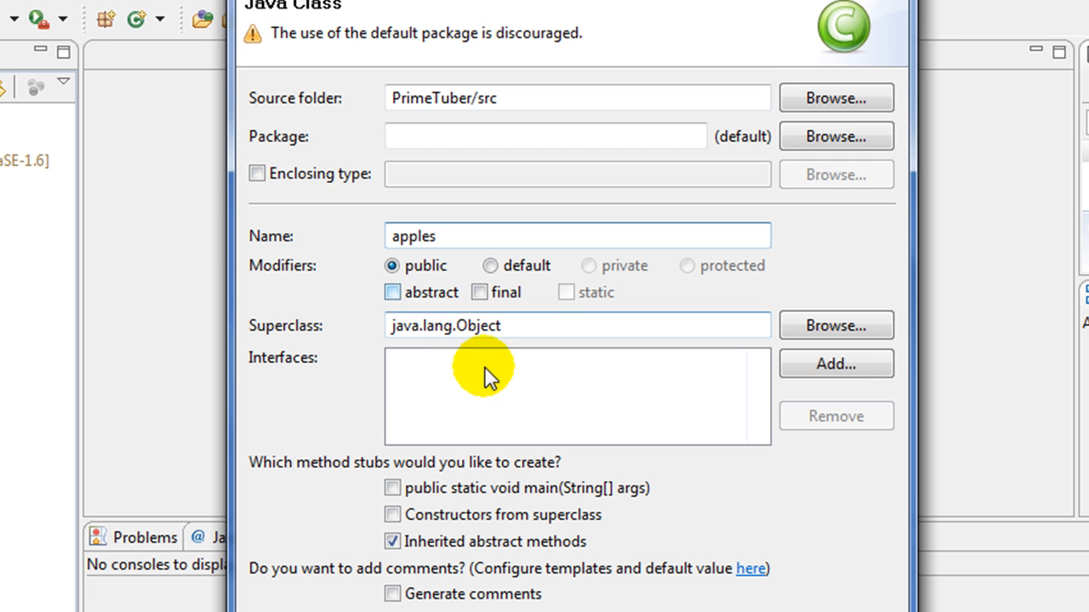
left_click(662, 548)
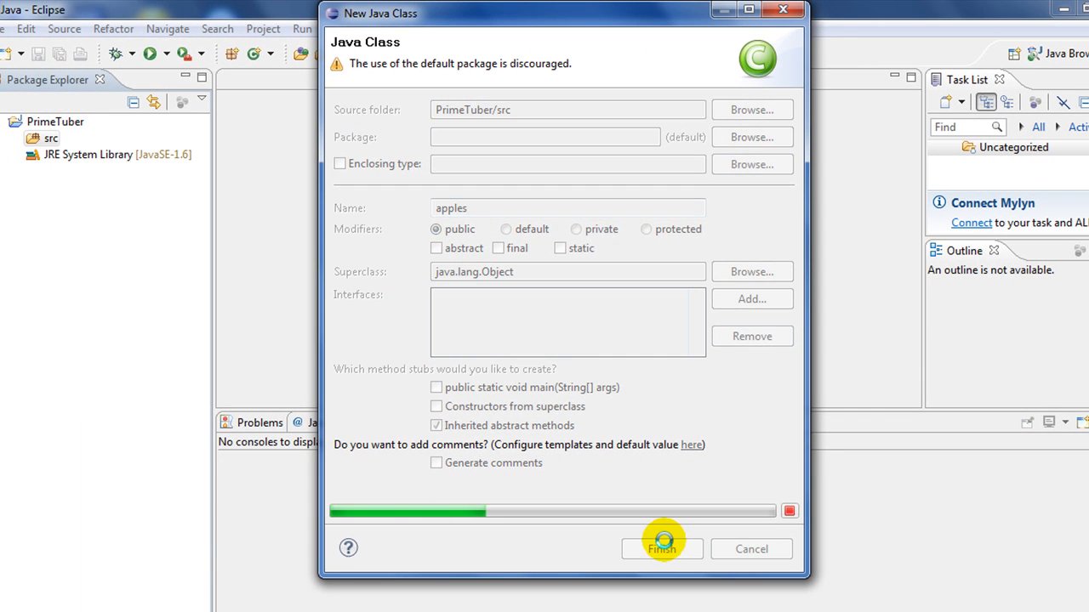
left_click(662, 548)
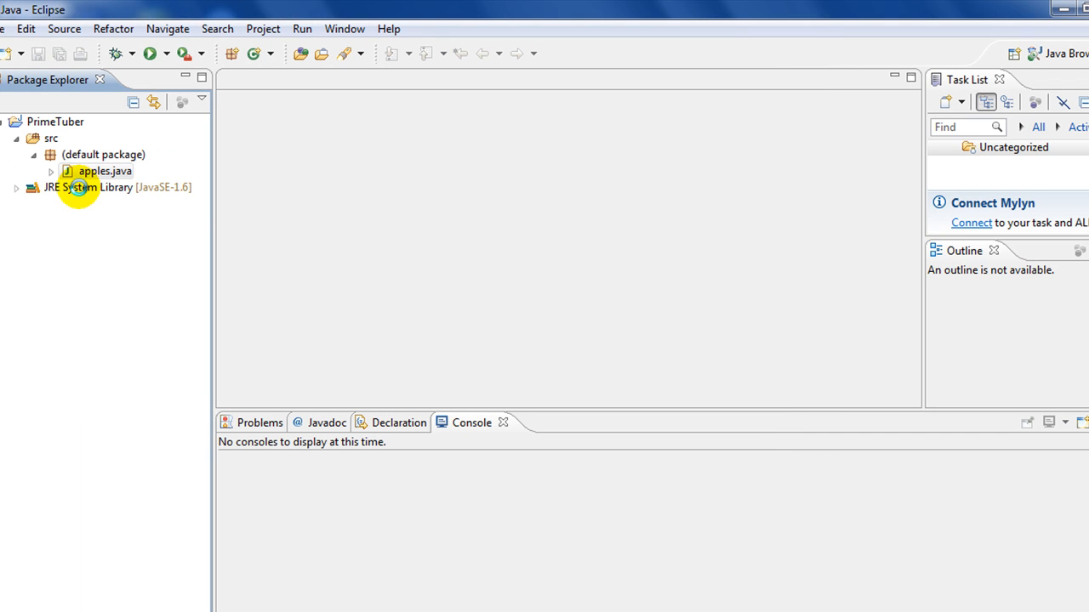
- Add an empty public static void main(String args[]) method to the apples class
double_click(103, 170)
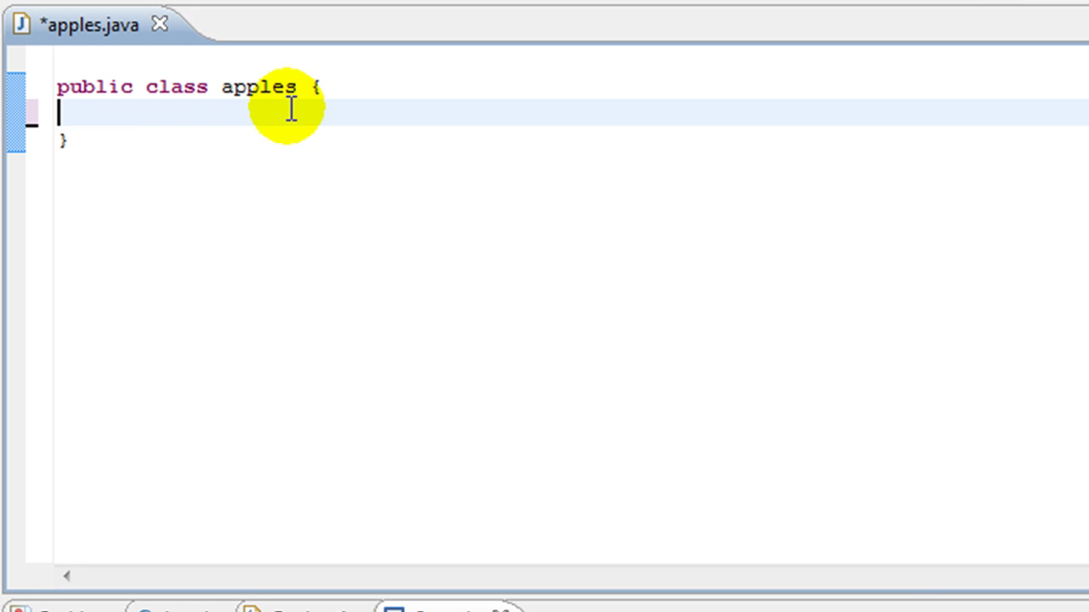
type("publi")
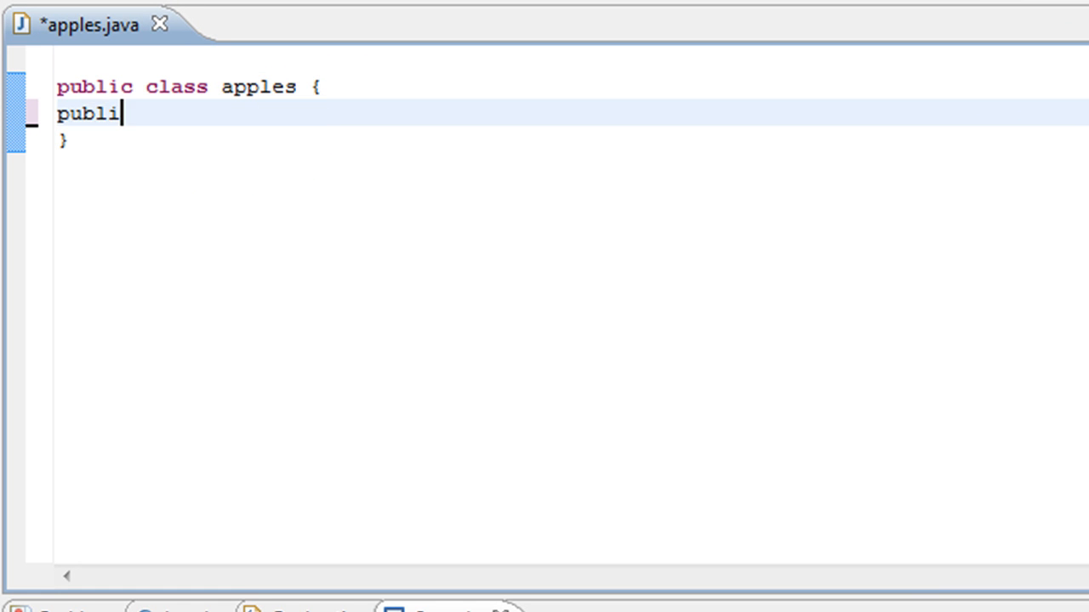
type("c stat")
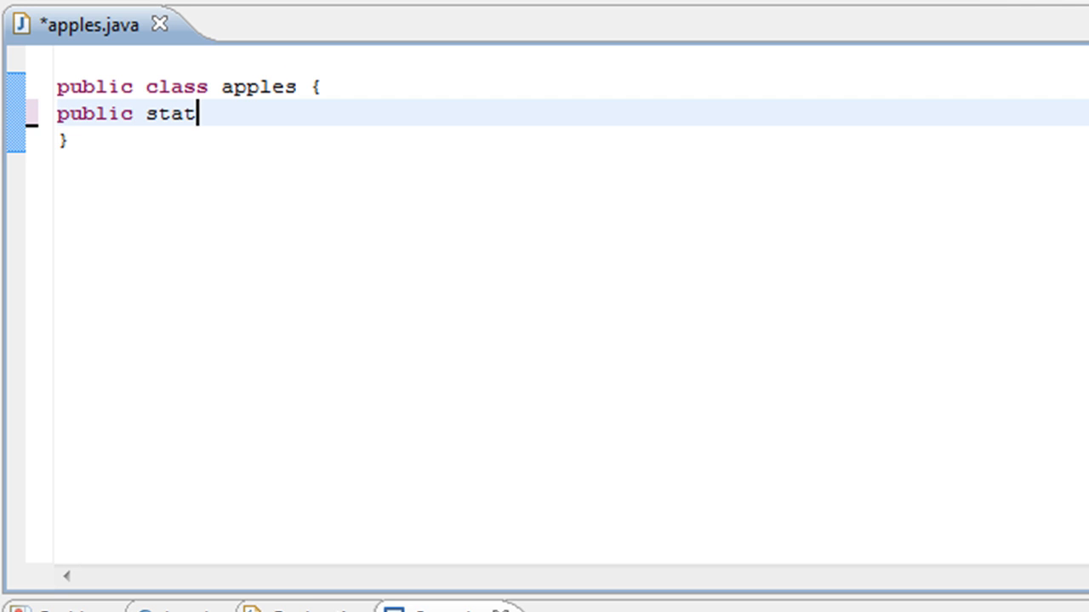
type("ic vo")
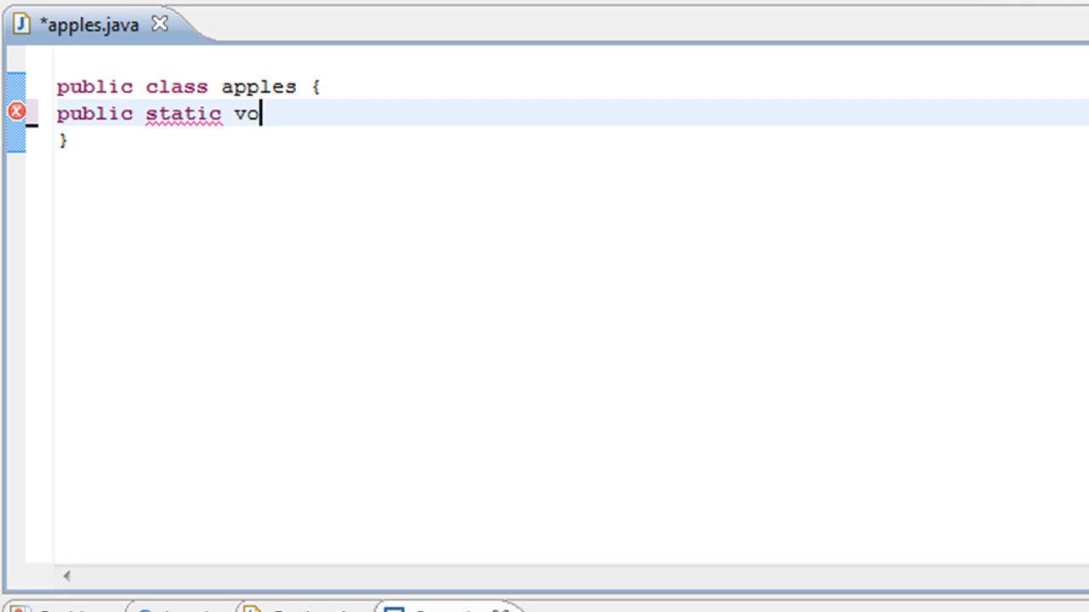
type("id mai")
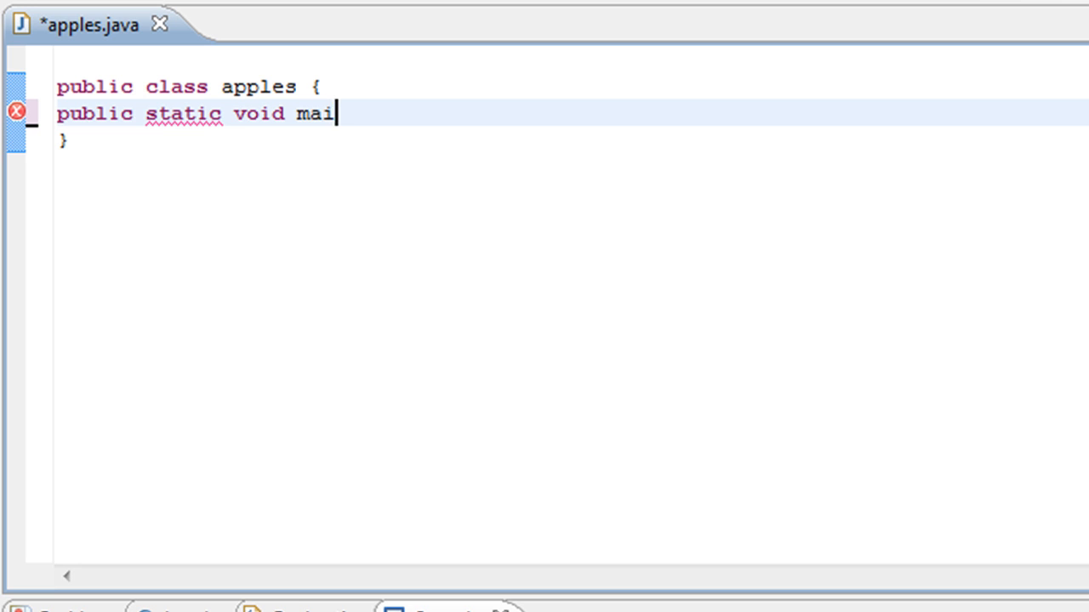
type("n()")
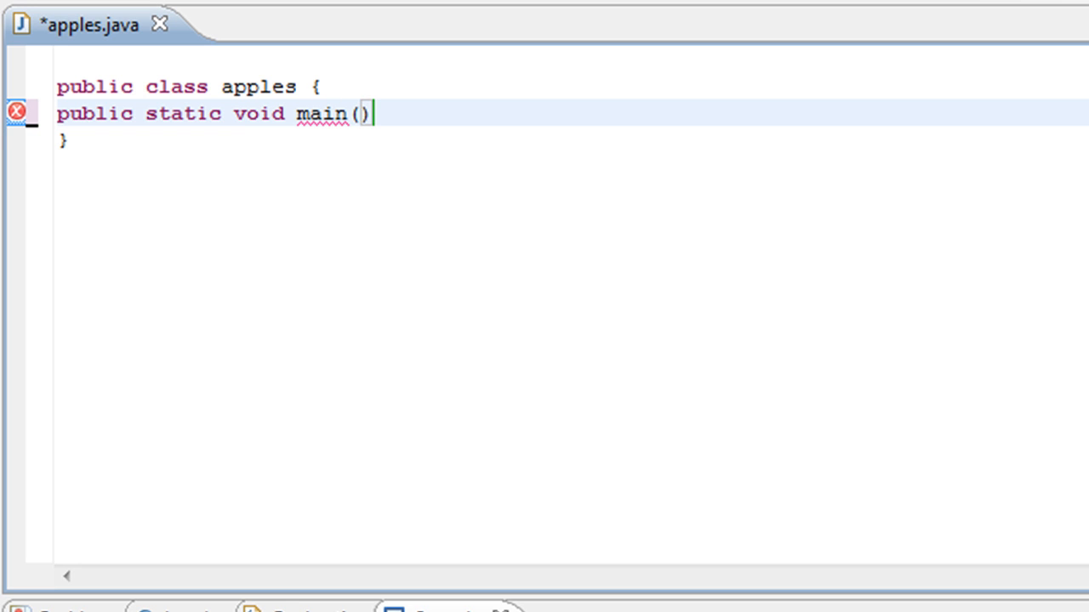
type("{")
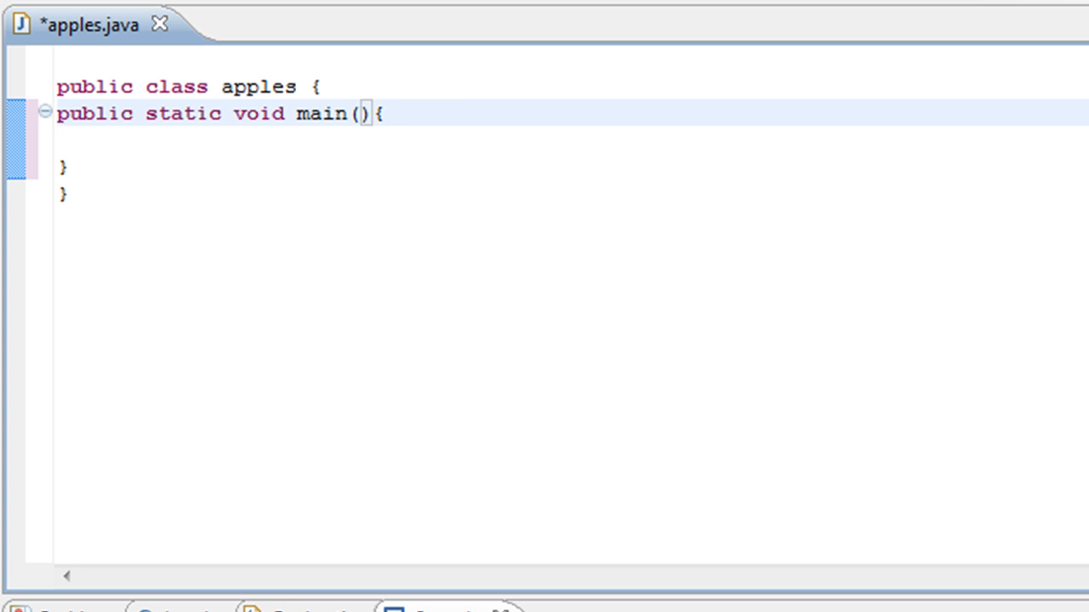
type("String")
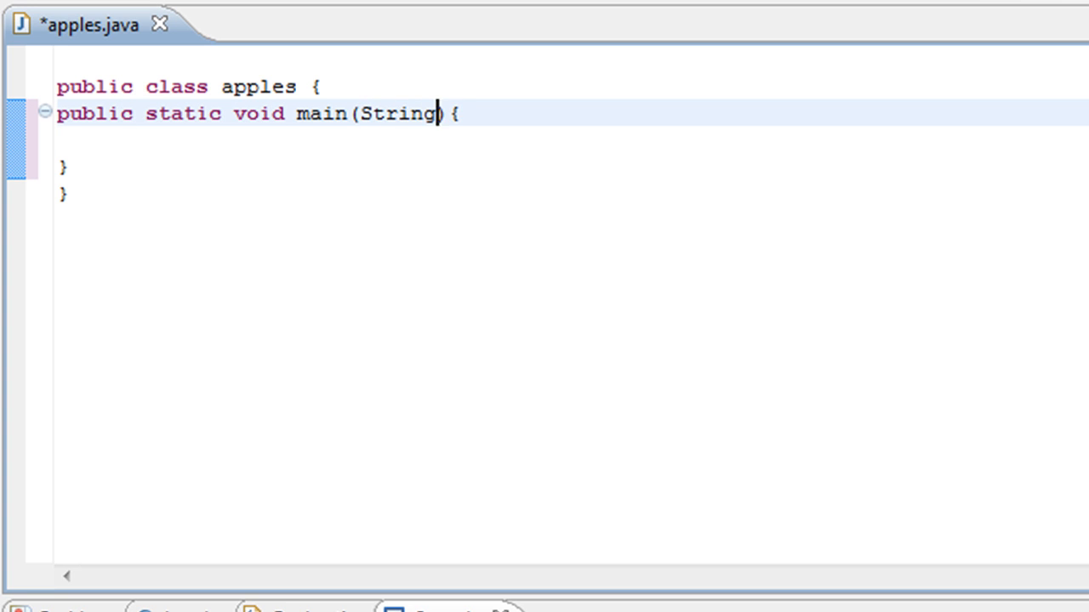
type("arg")
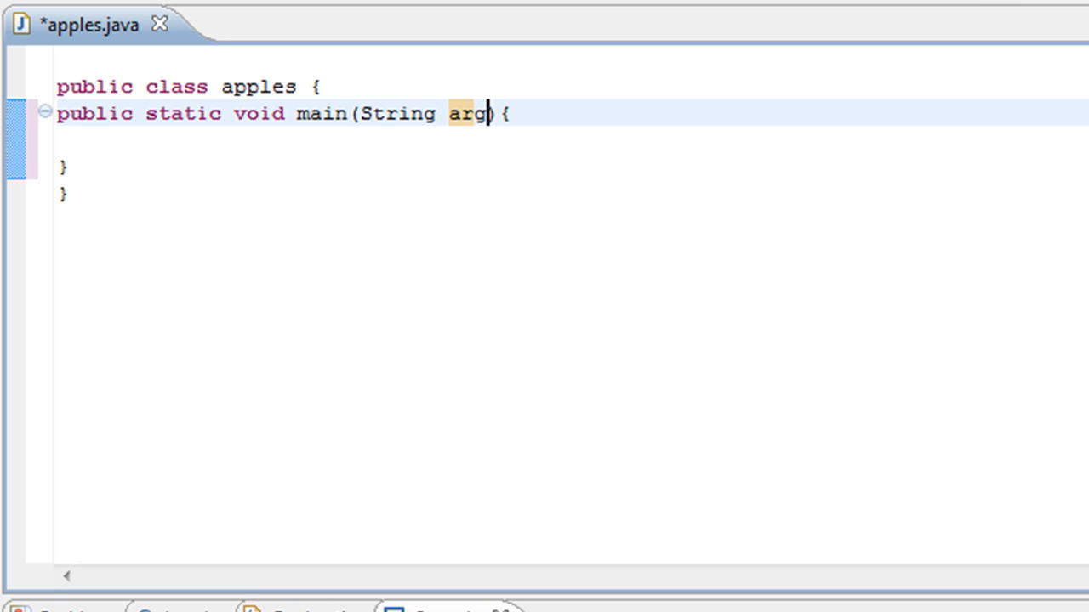
type("s[]")
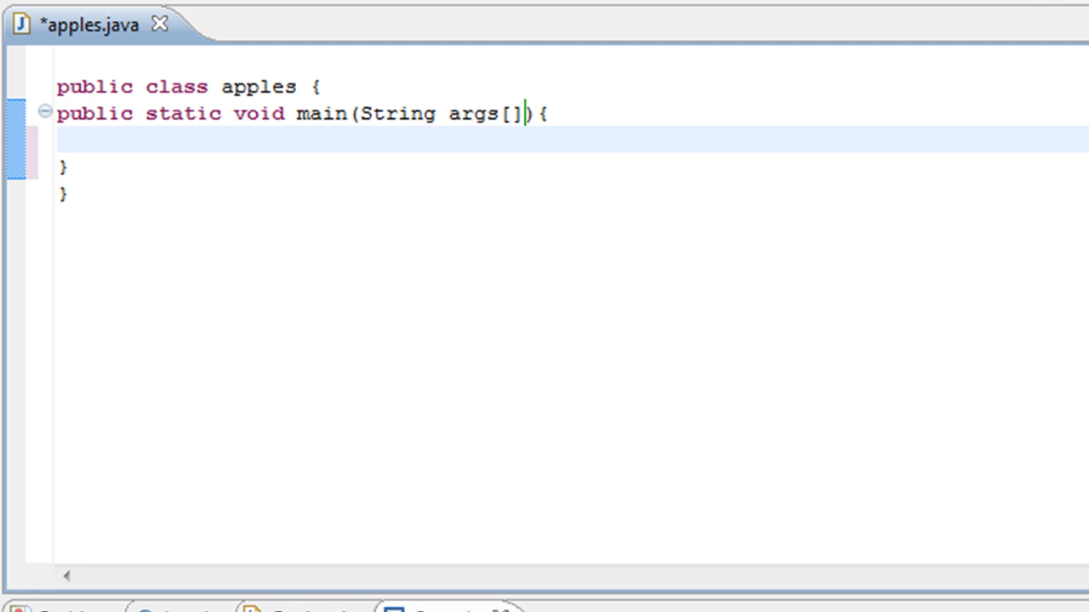
- Inside main, write System.out.println("Hello There!"); using content assist
type("Syste")
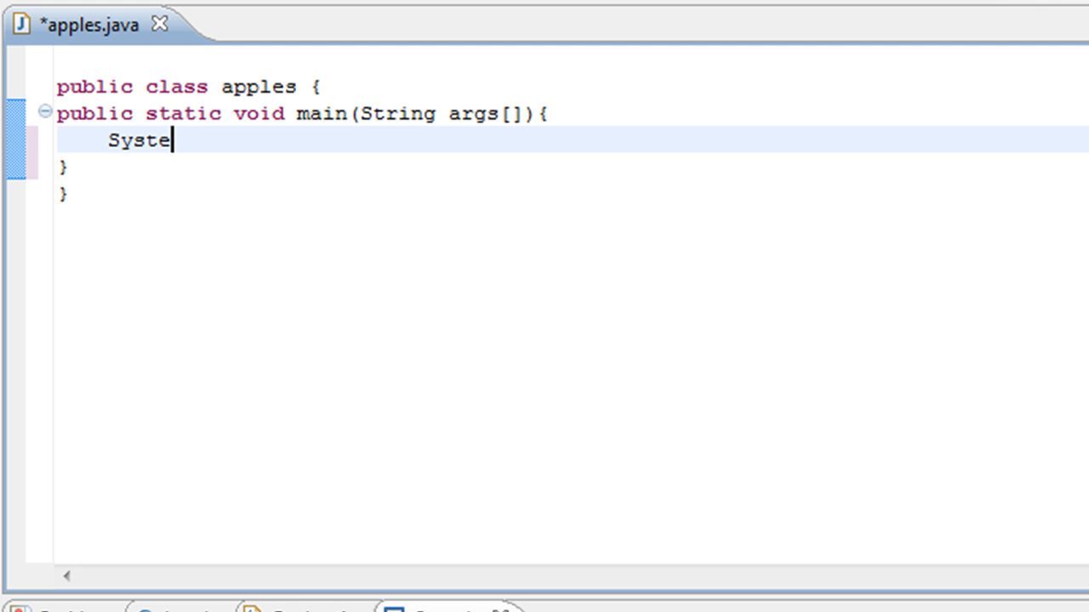
type("m.out")
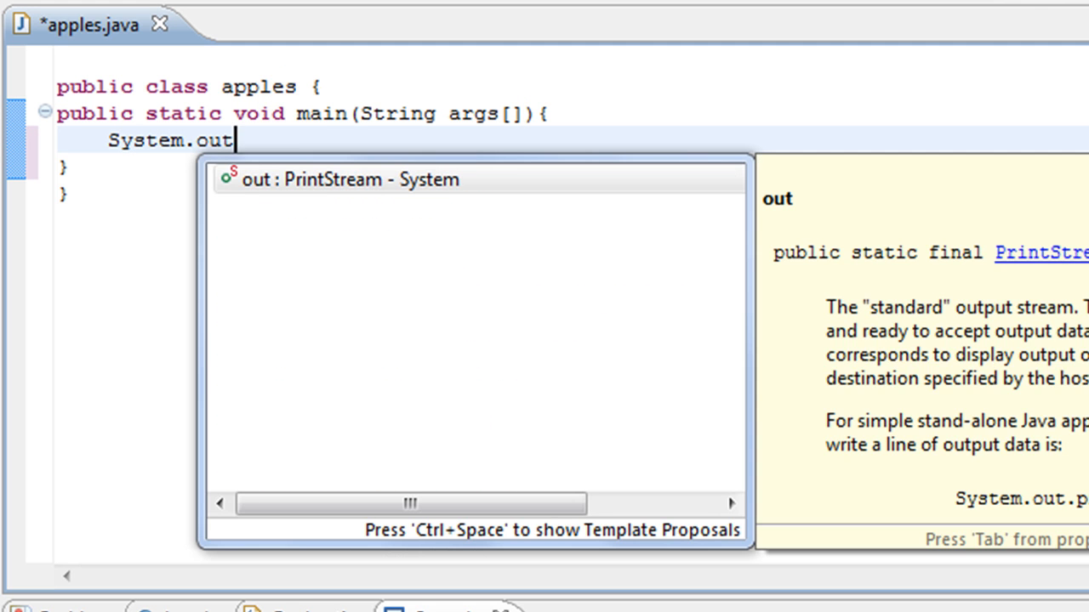
type(".print")
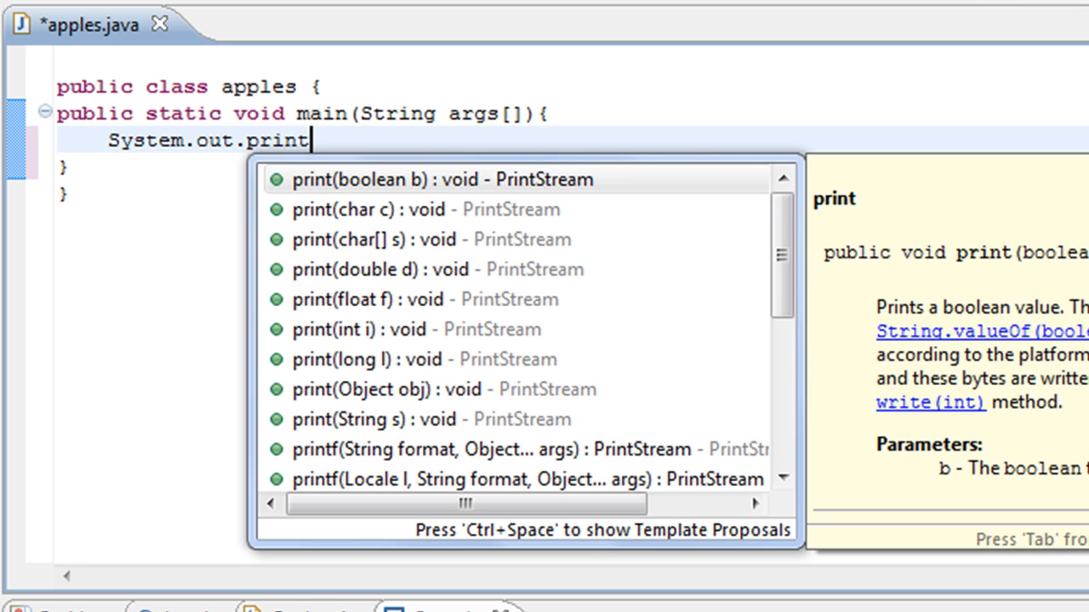
type("ln();")
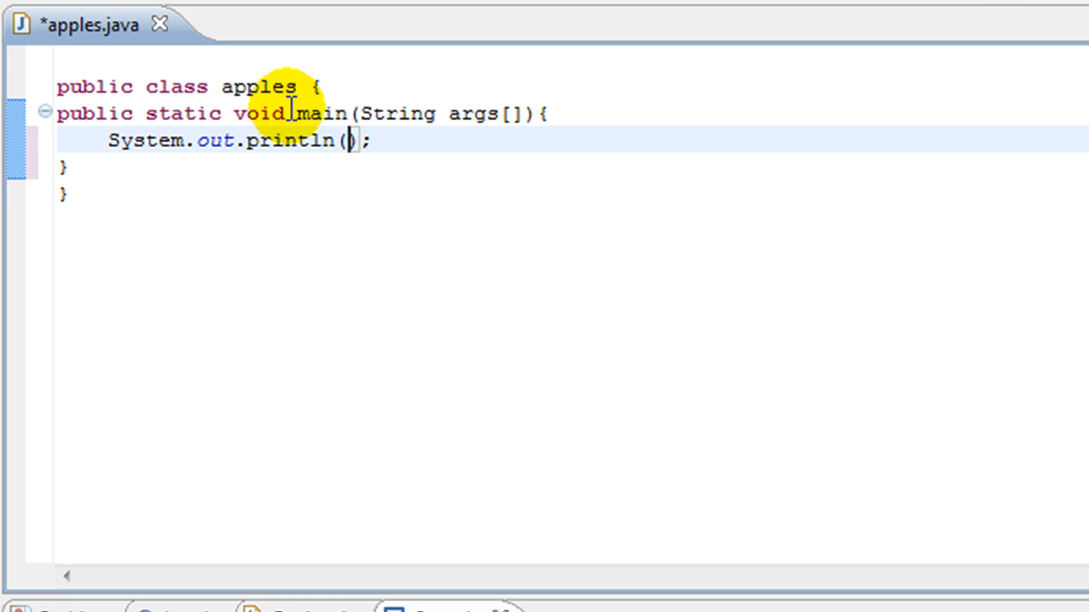
type("\"H")
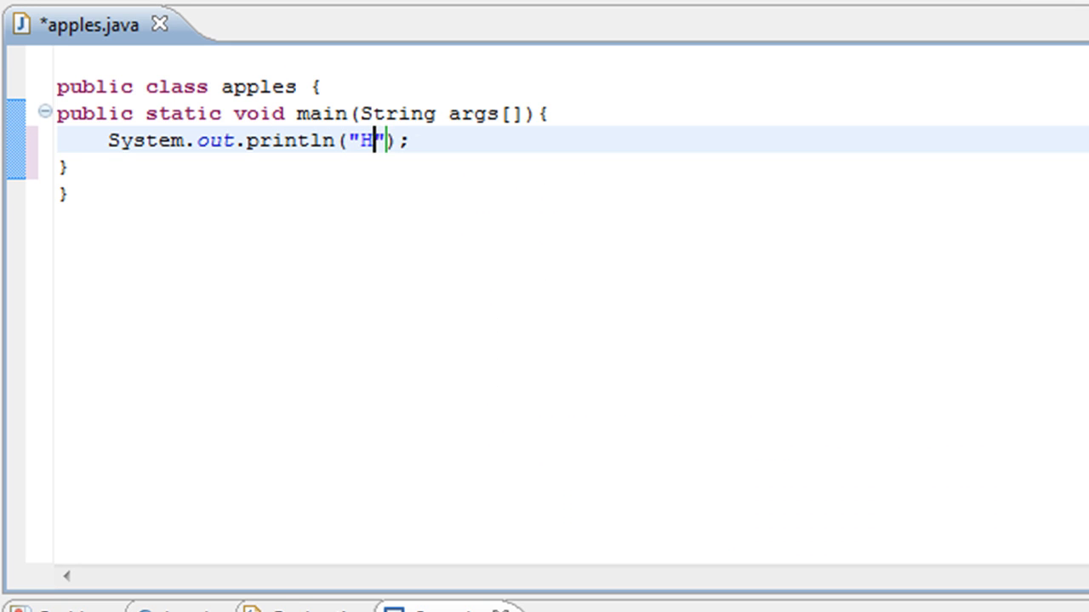
type("el")
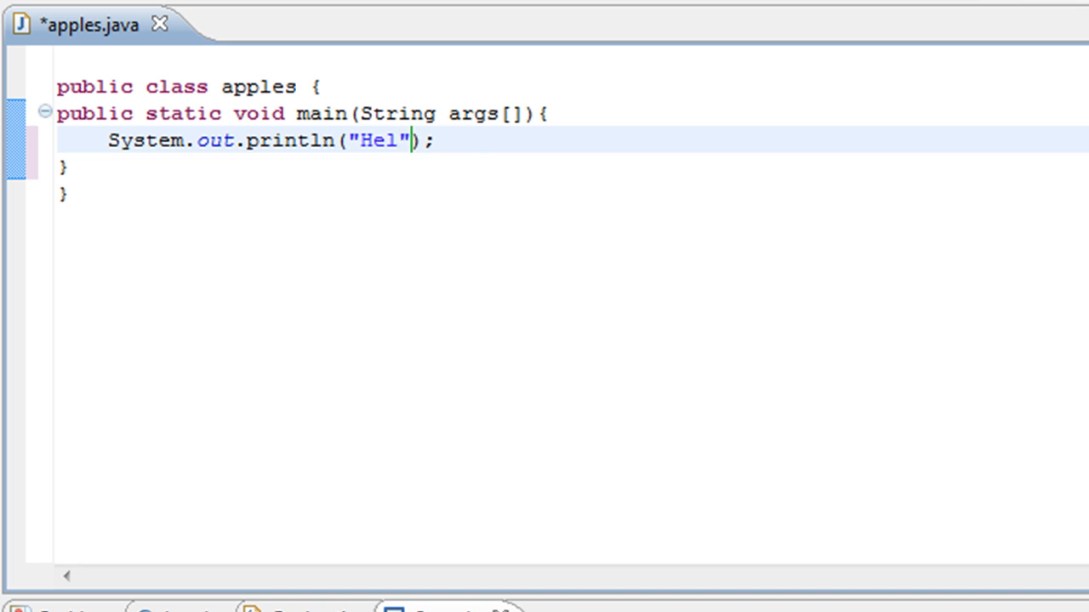
type("lo Th")
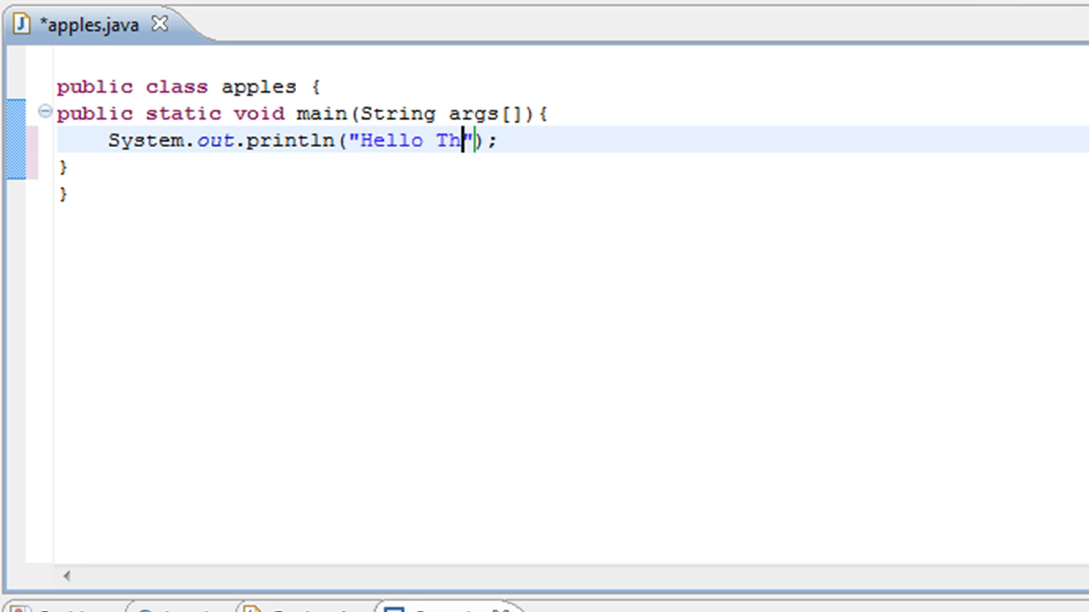
type("ere!")
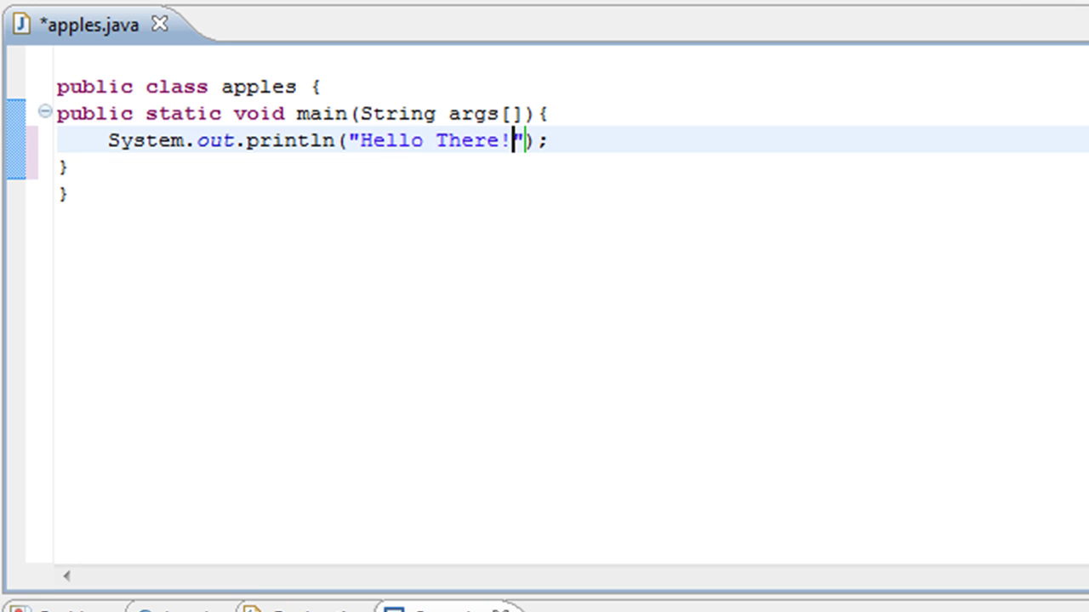
mouse_move(303, 112)
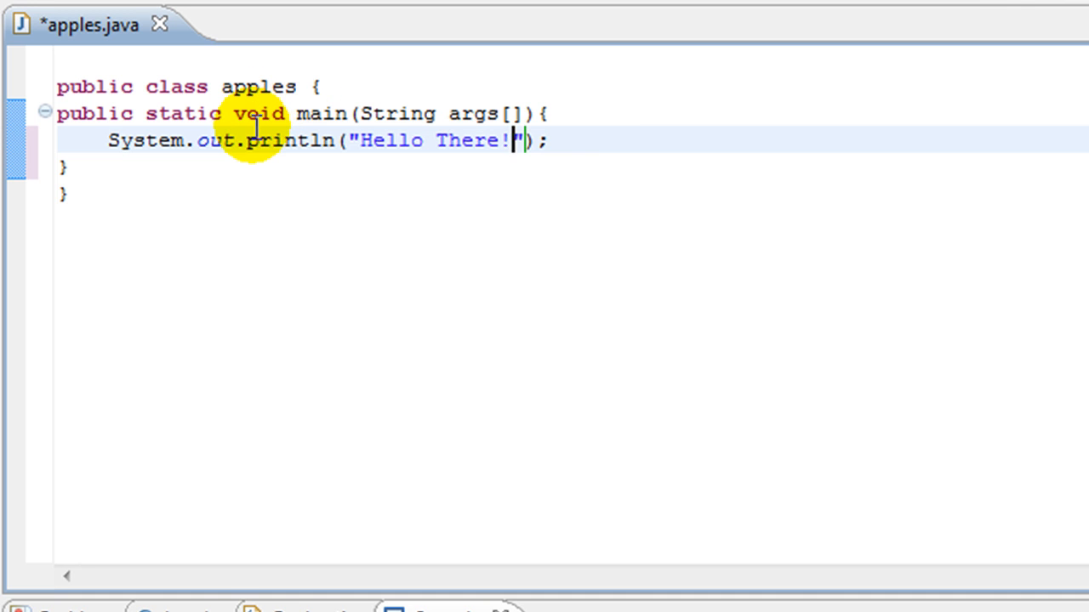
mouse_move(119, 139)
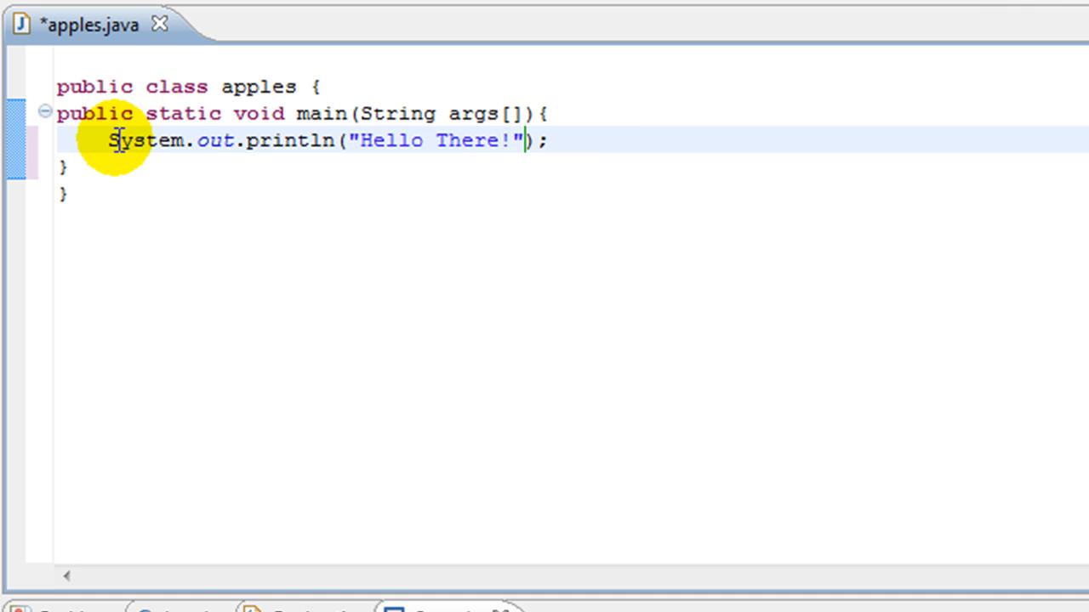
double_click(434, 140)
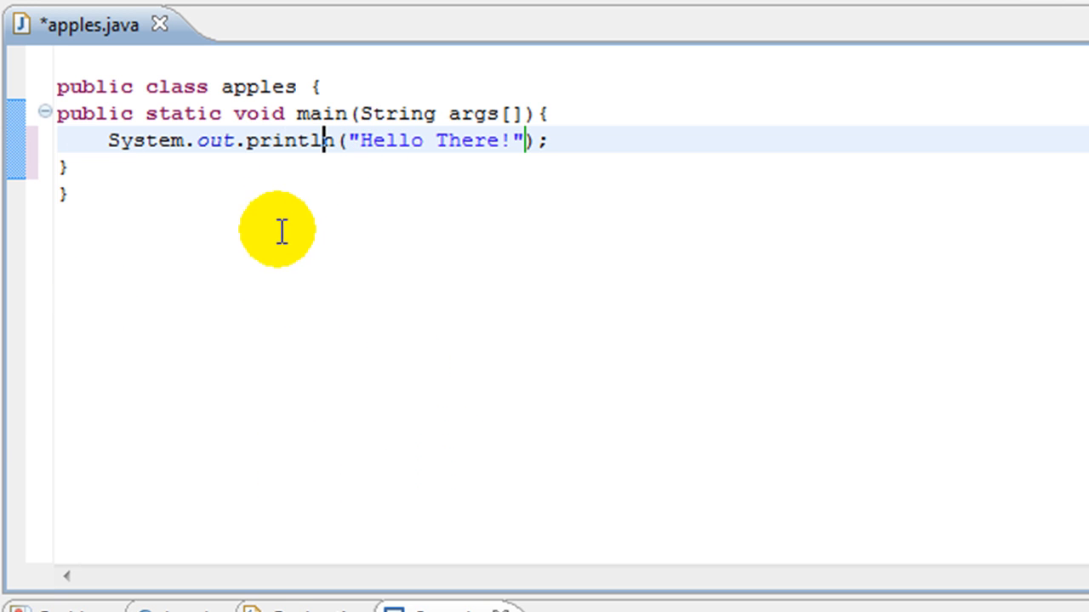
mouse_move(320, 152)
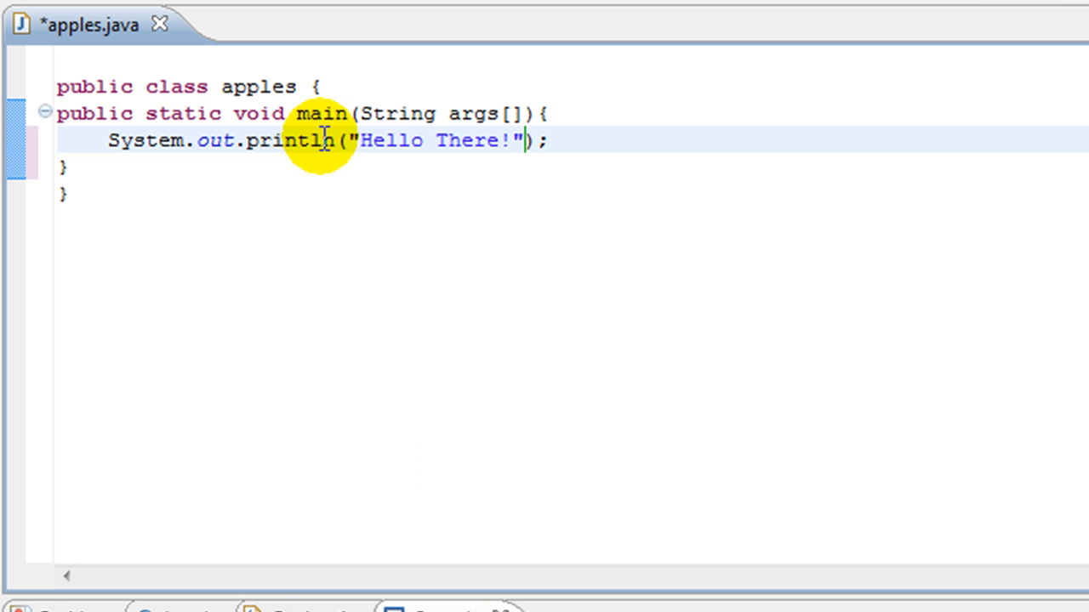
mouse_move(465, 211)
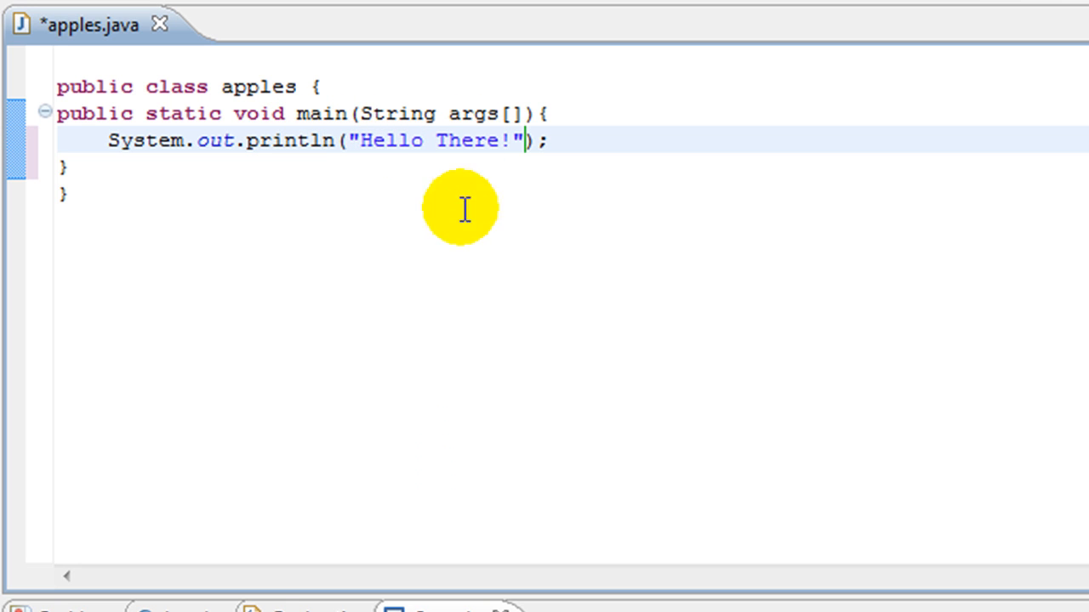
mouse_move(251, 388)
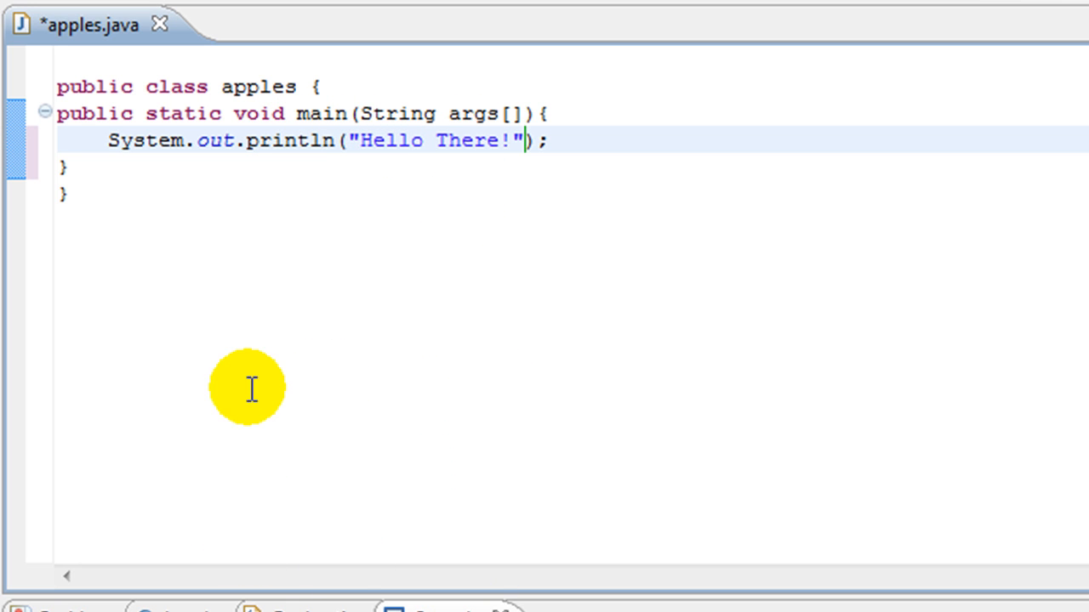
mouse_move(236, 286)
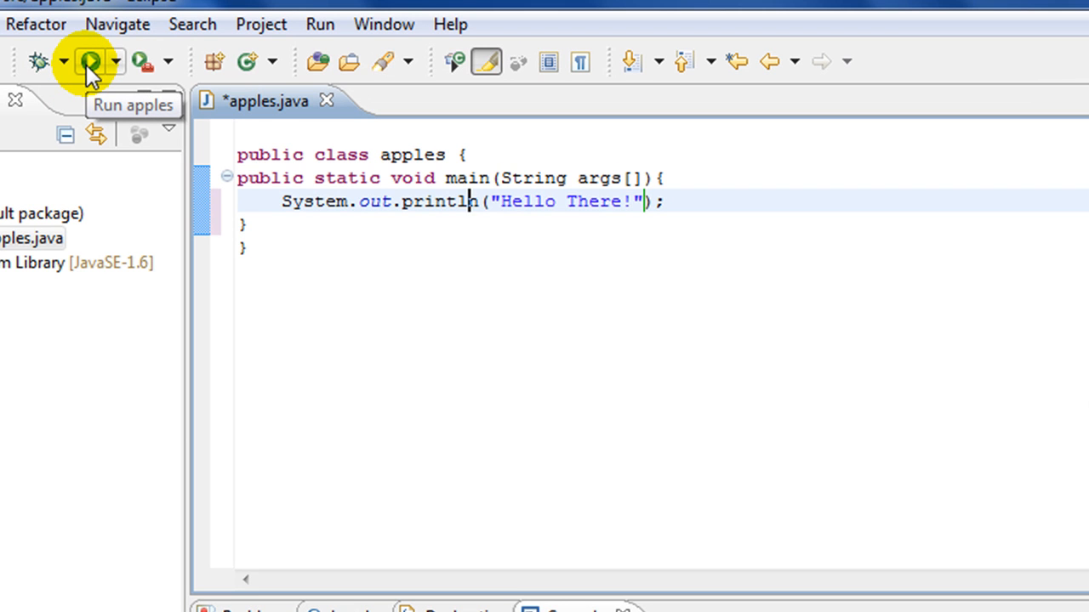
- Run apples, confirming Save and Launch so output appears in the Console
left_click(82, 62)
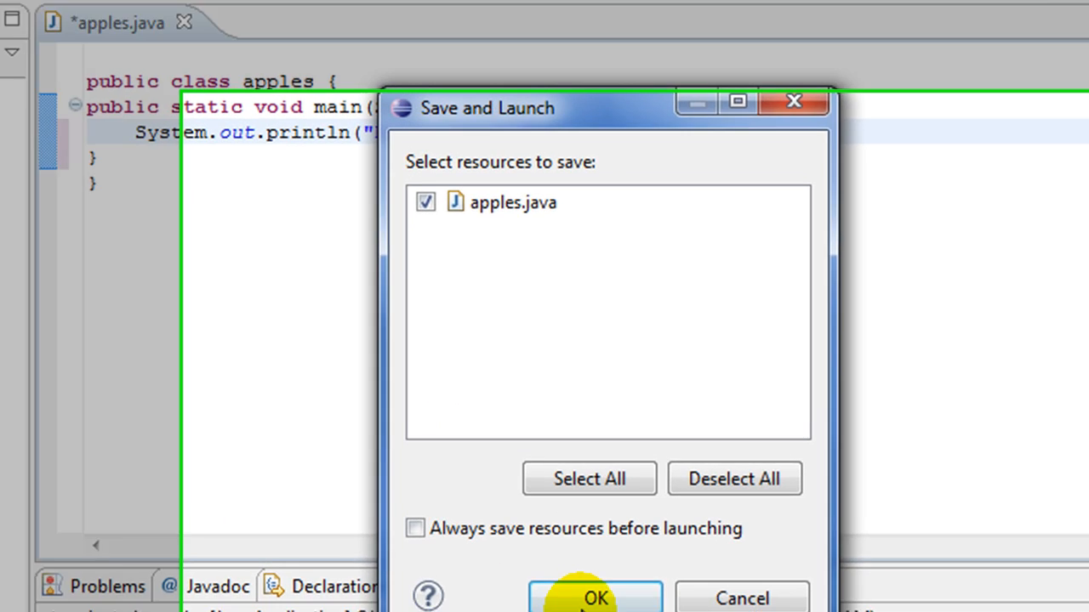
left_click(592, 599)
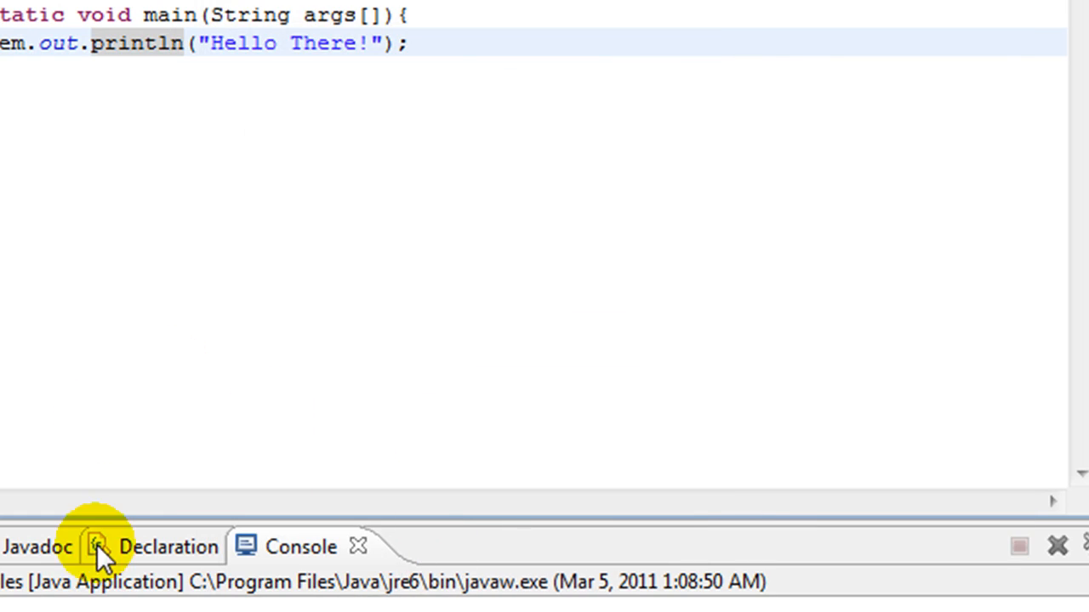